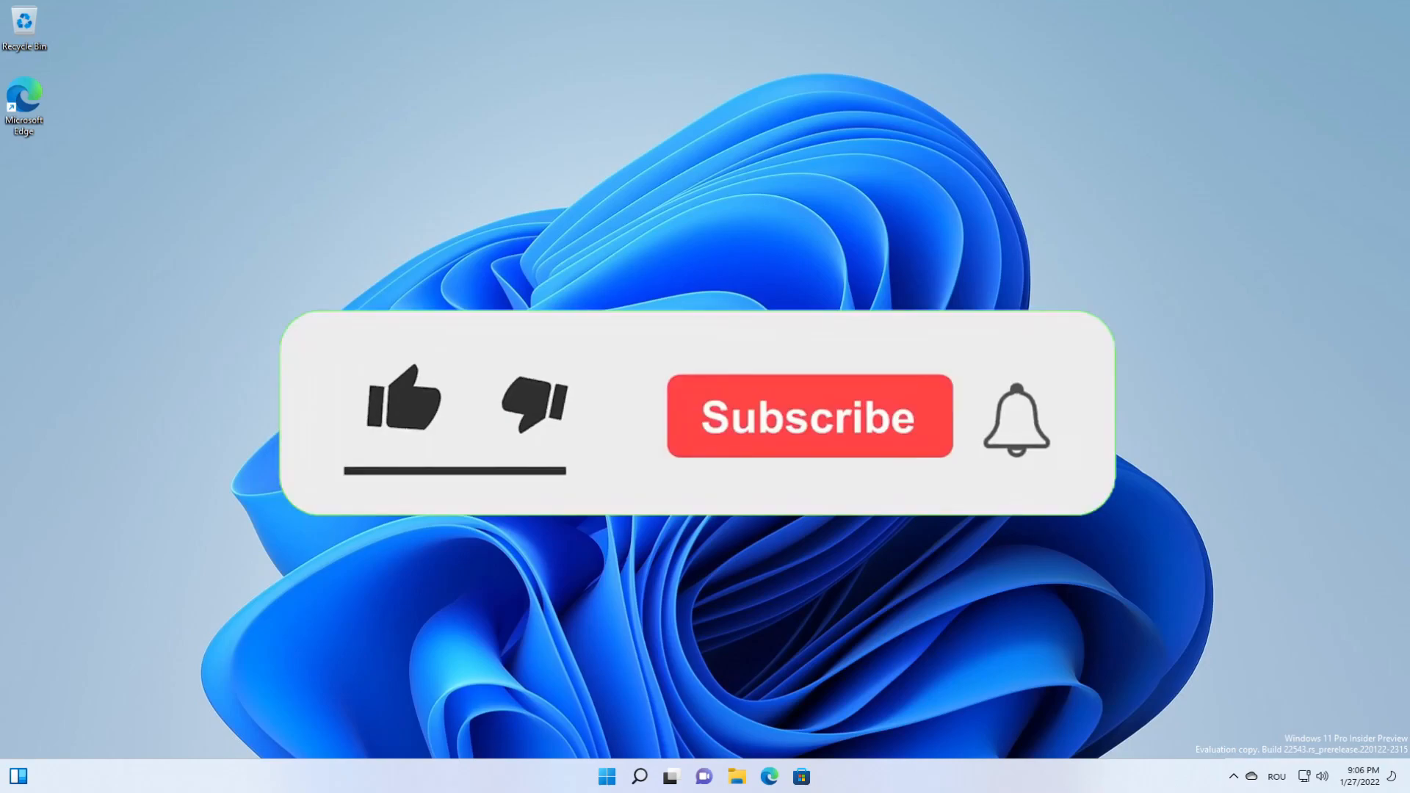
Skip the natural voices notice, then start adding natural voices from the Narrator page.
{"action": "left_click", "coordinate": [403, 402]}
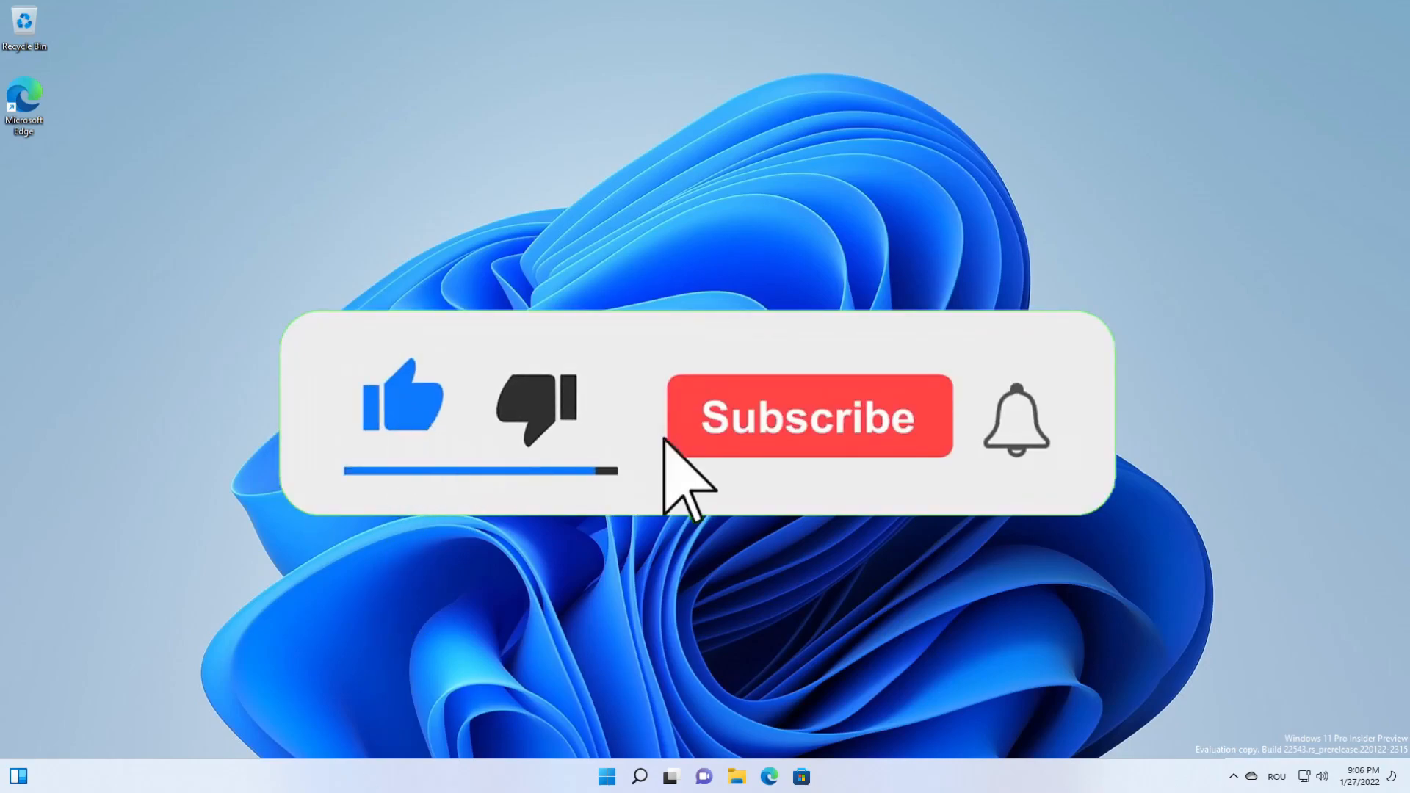
{"action": "left_click", "coordinate": [811, 417]}
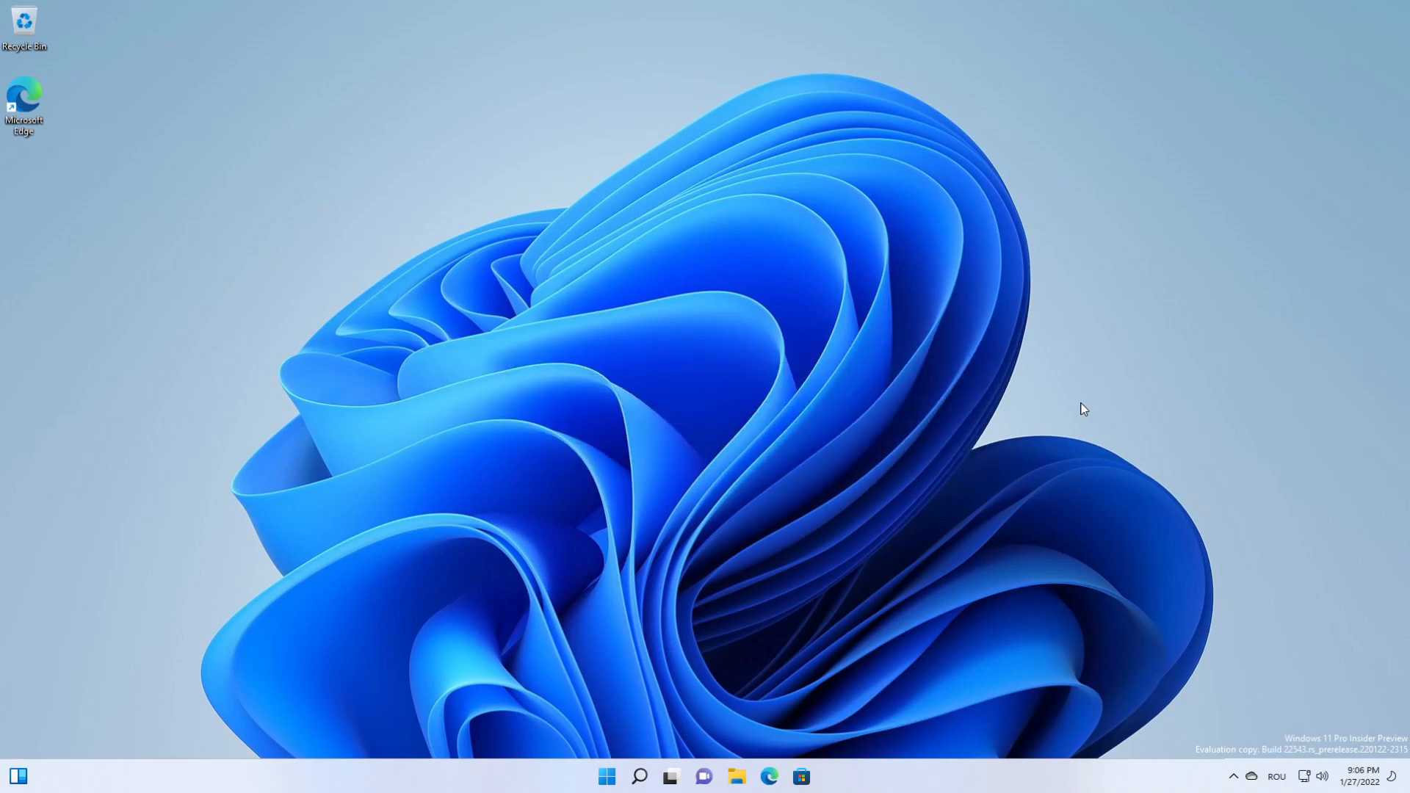
{"action": "mouse_move", "coordinate": [810, 414]}
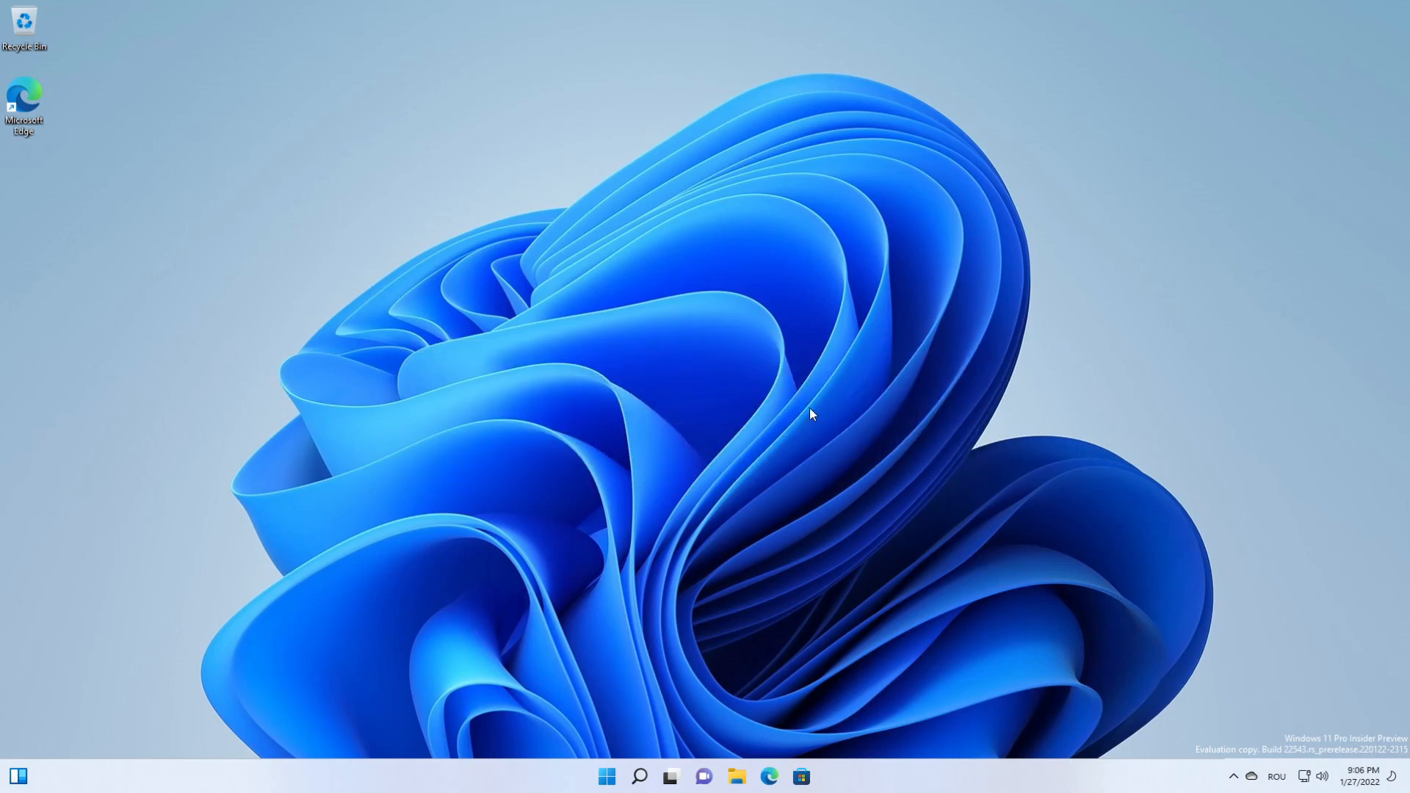
{"action": "mouse_move", "coordinate": [820, 400]}
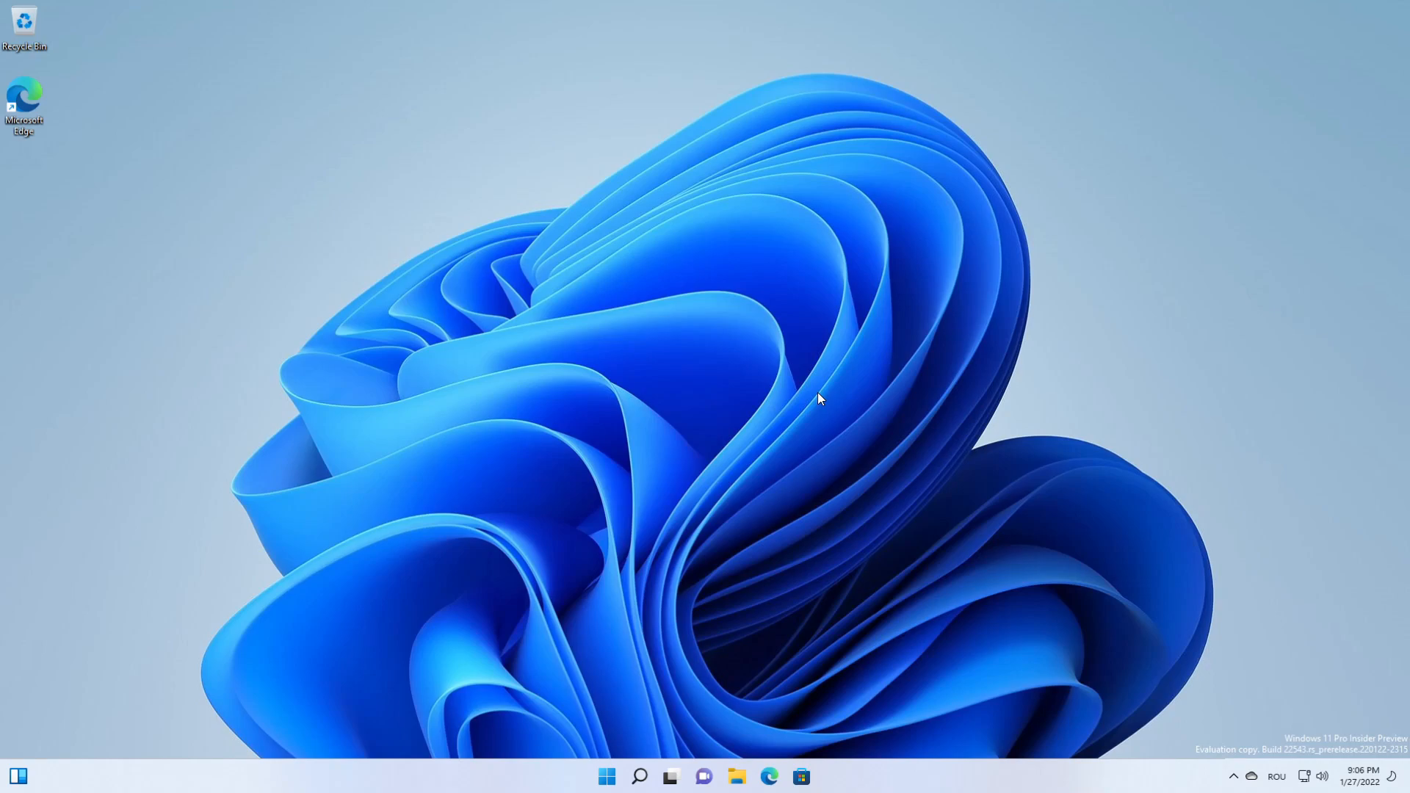
{"action": "mouse_move", "coordinate": [818, 385]}
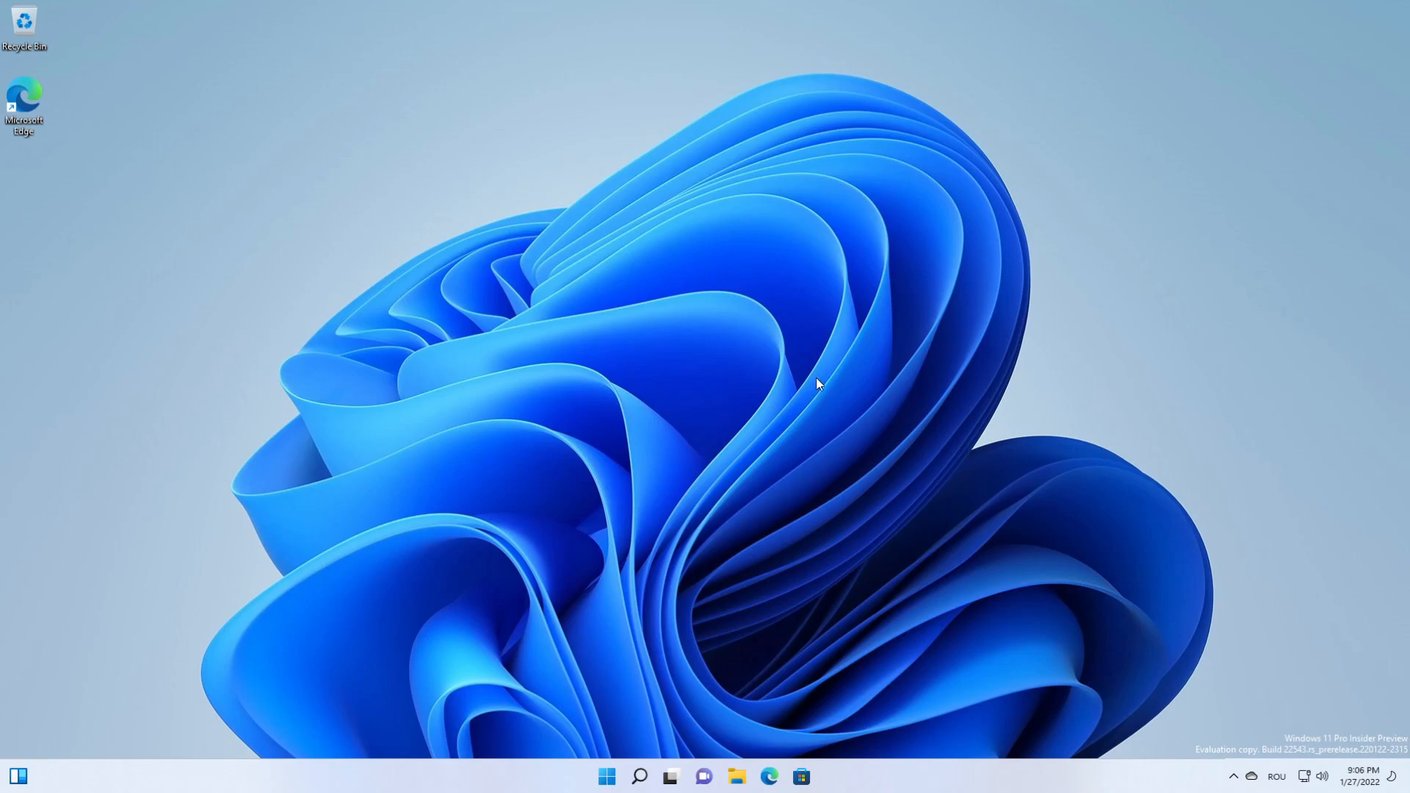
{"action": "mouse_move", "coordinate": [979, 300]}
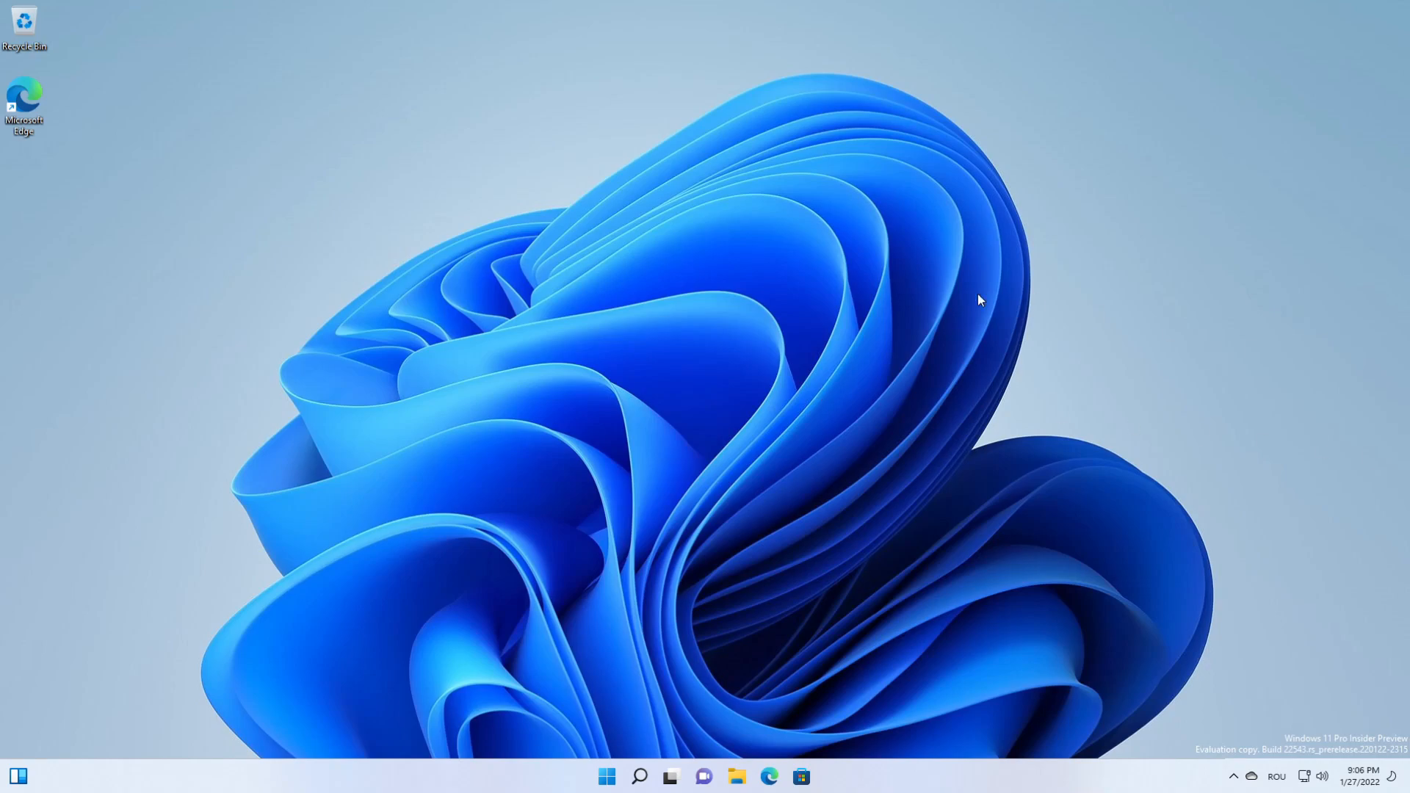
{"action": "mouse_move", "coordinate": [1017, 341]}
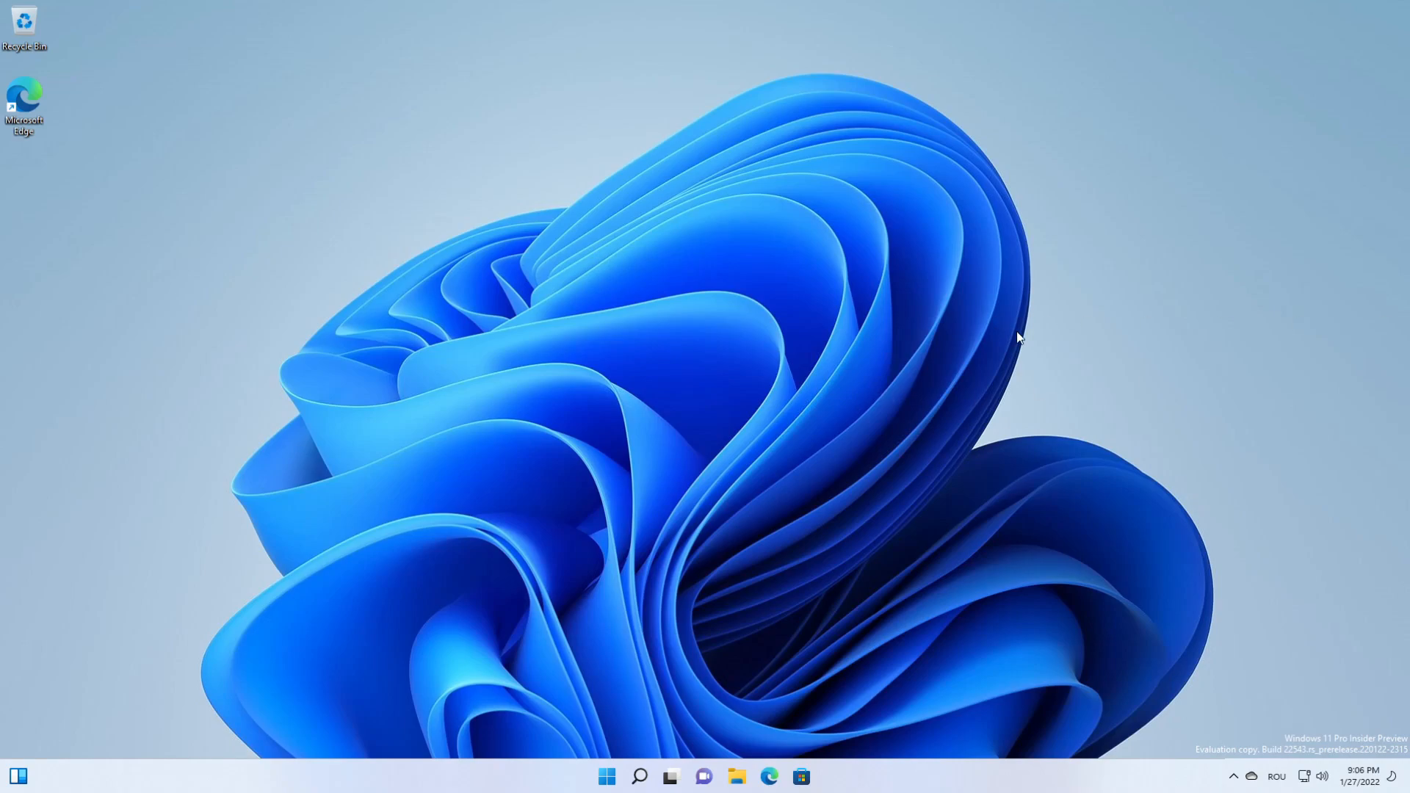
{"action": "mouse_move", "coordinate": [1014, 332]}
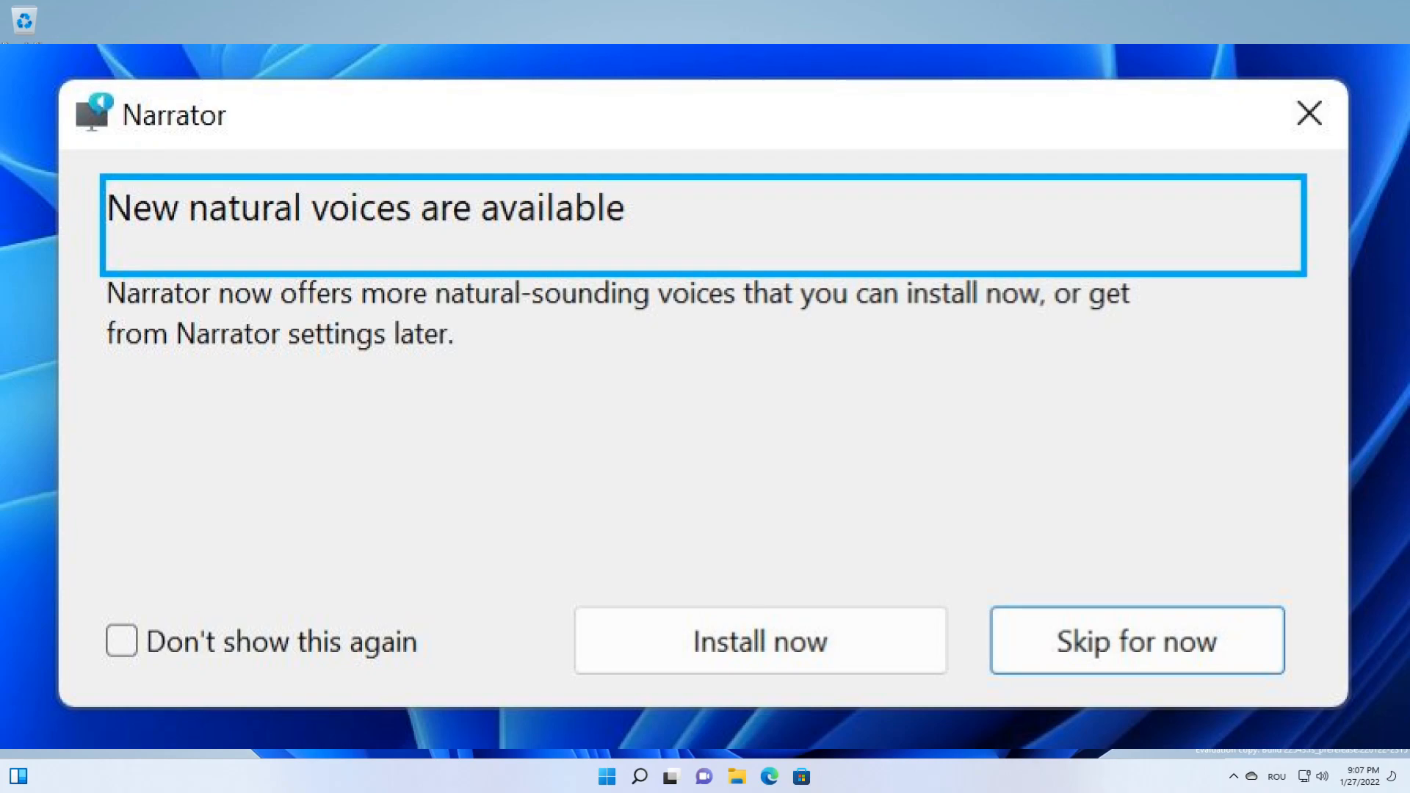
{"action": "left_click", "coordinate": [1137, 640]}
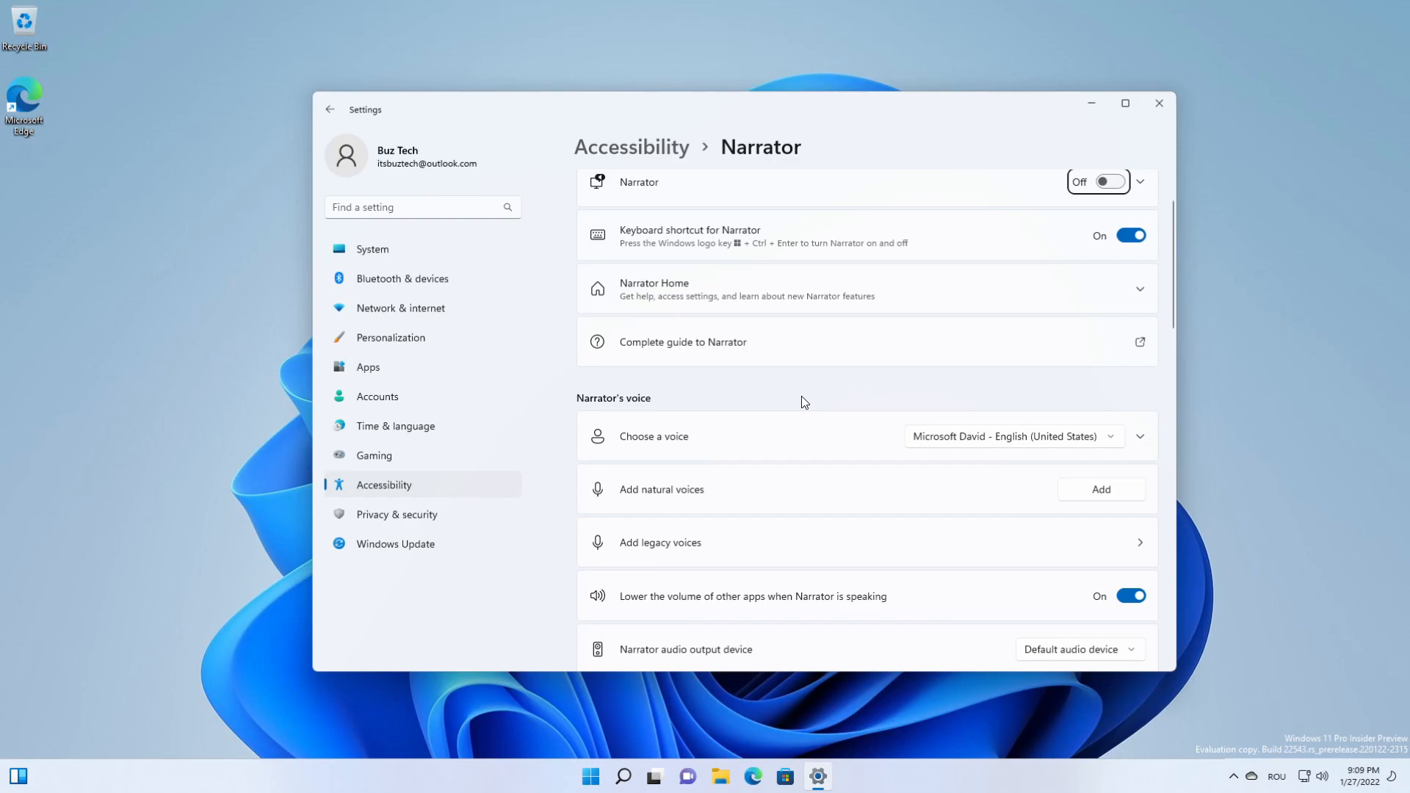
{"action": "mouse_move", "coordinate": [1106, 497]}
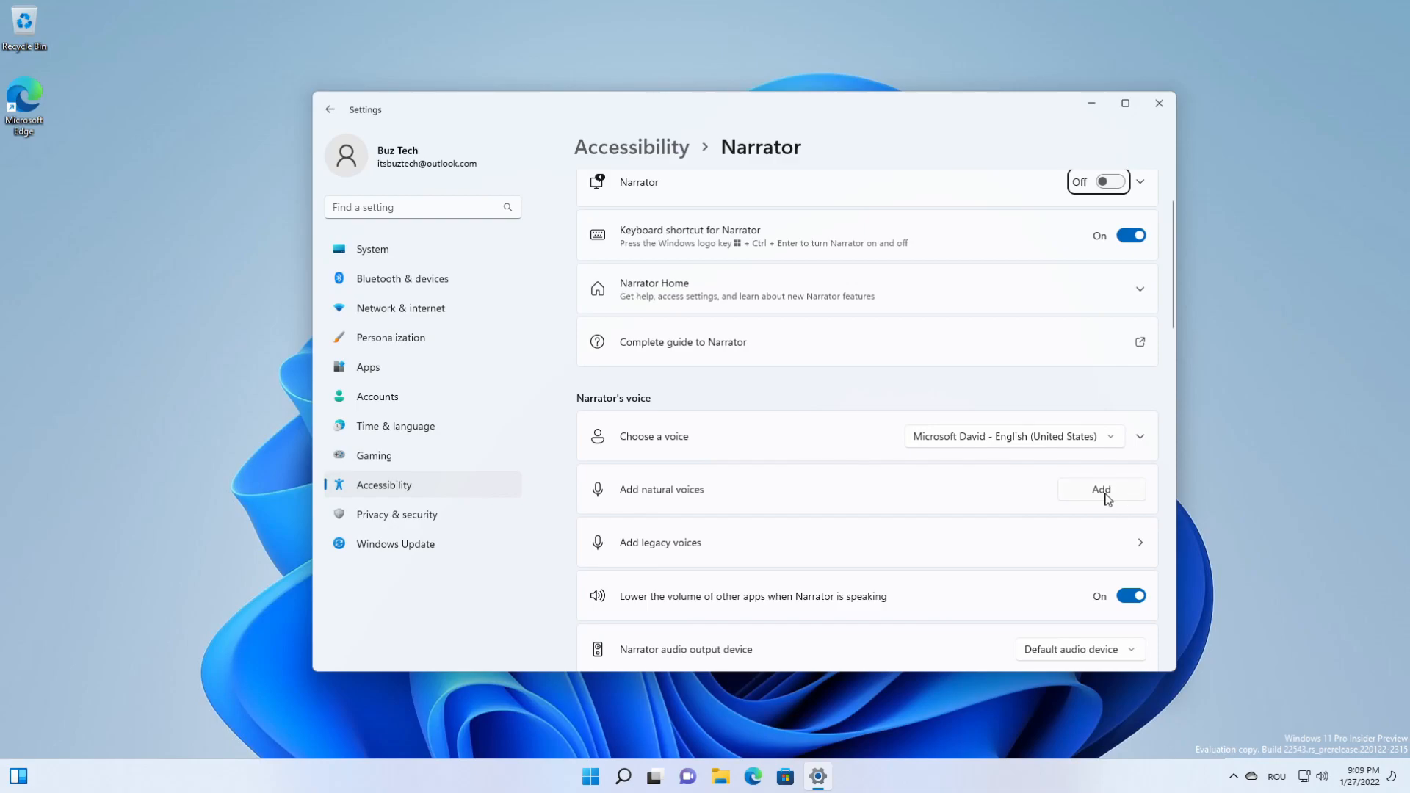
{"action": "left_click", "coordinate": [1102, 489]}
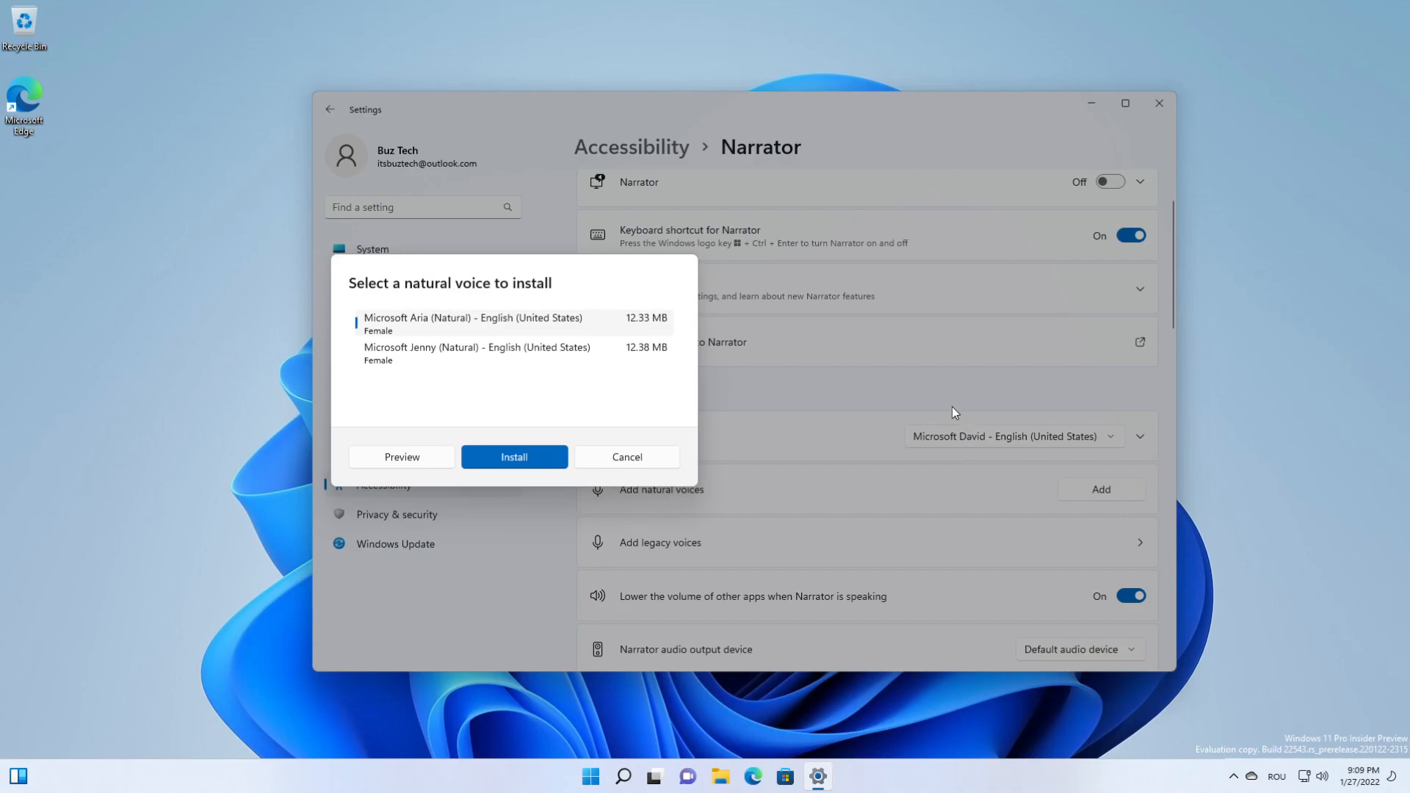
{"action": "mouse_move", "coordinate": [520, 384]}
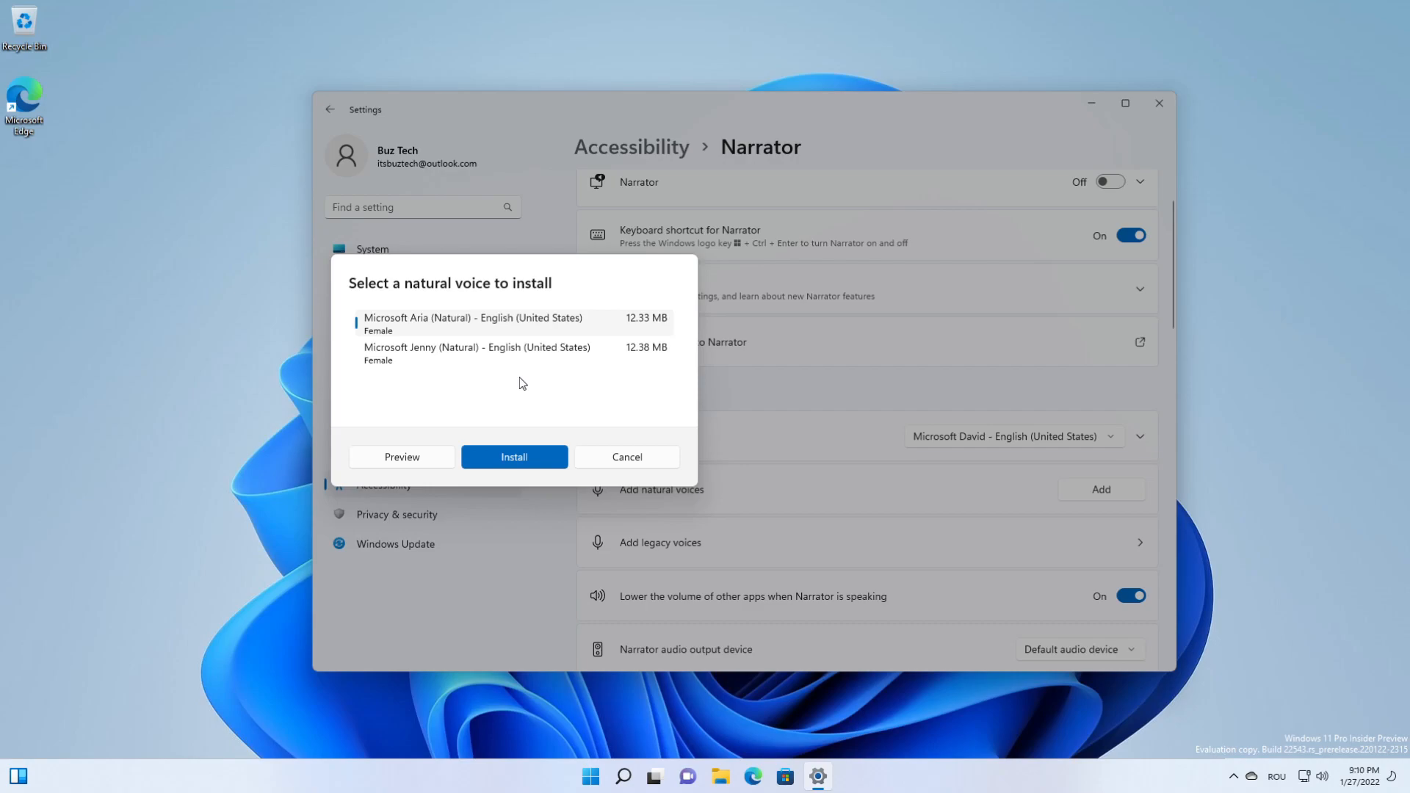
{"action": "mouse_move", "coordinate": [514, 385]}
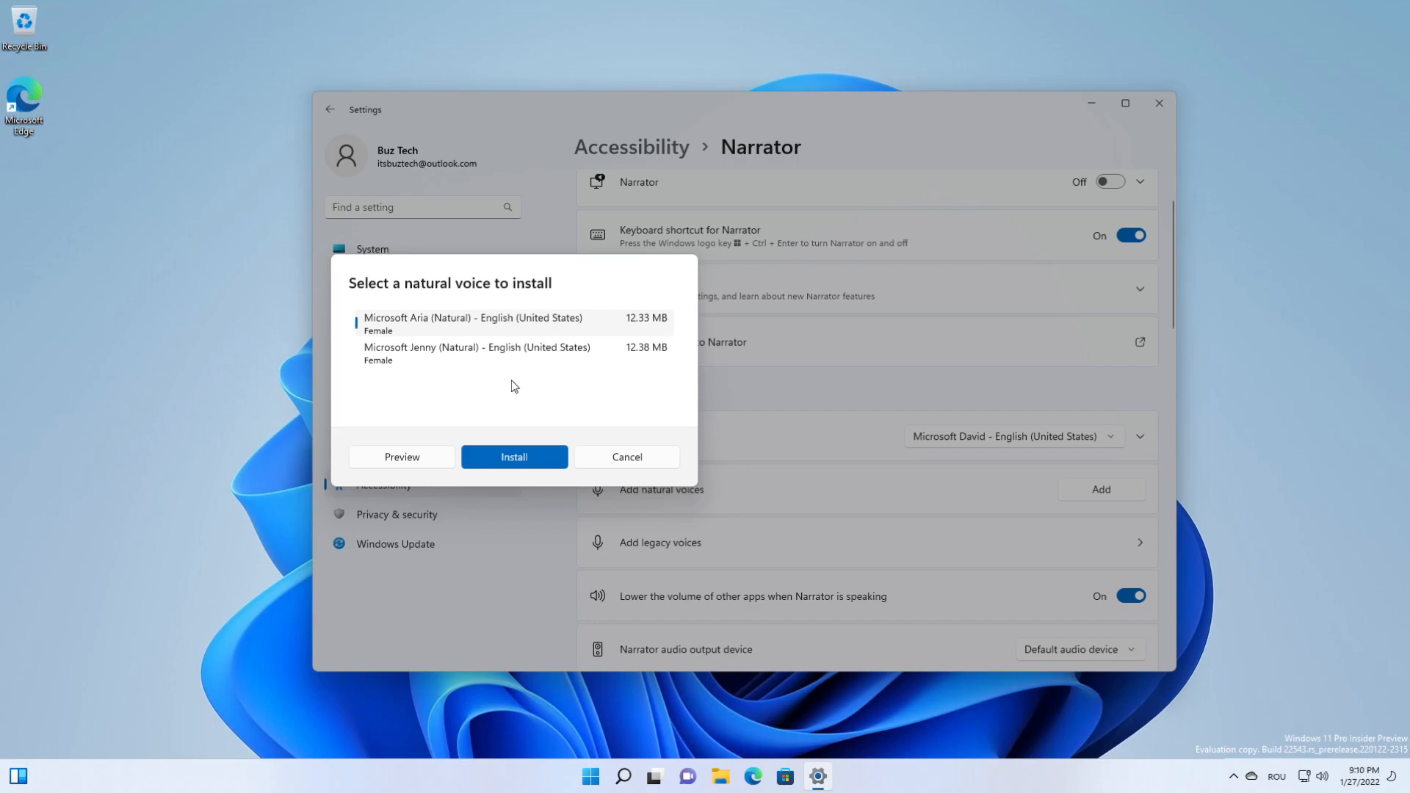
{"action": "mouse_move", "coordinate": [511, 388]}
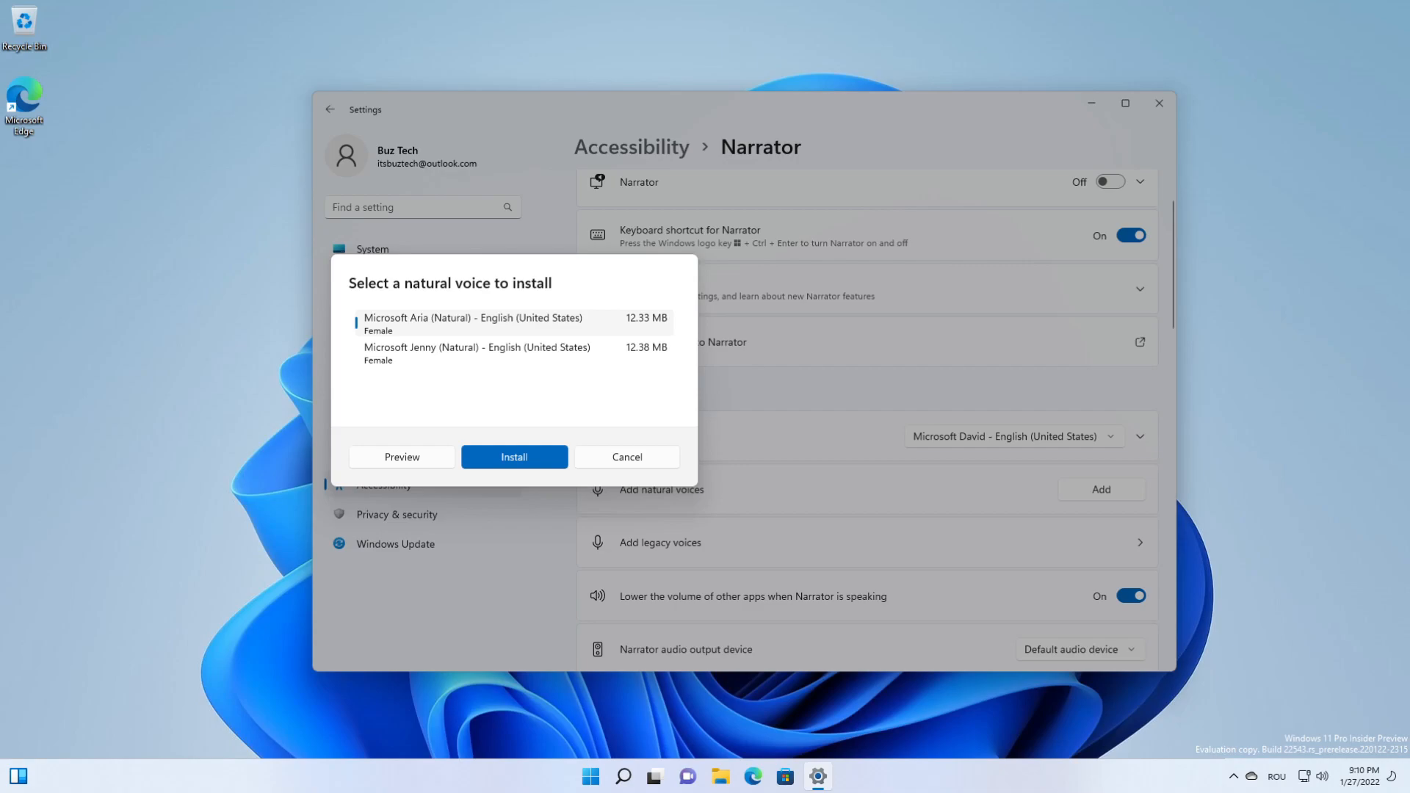
{"action": "mouse_move", "coordinate": [554, 379]}
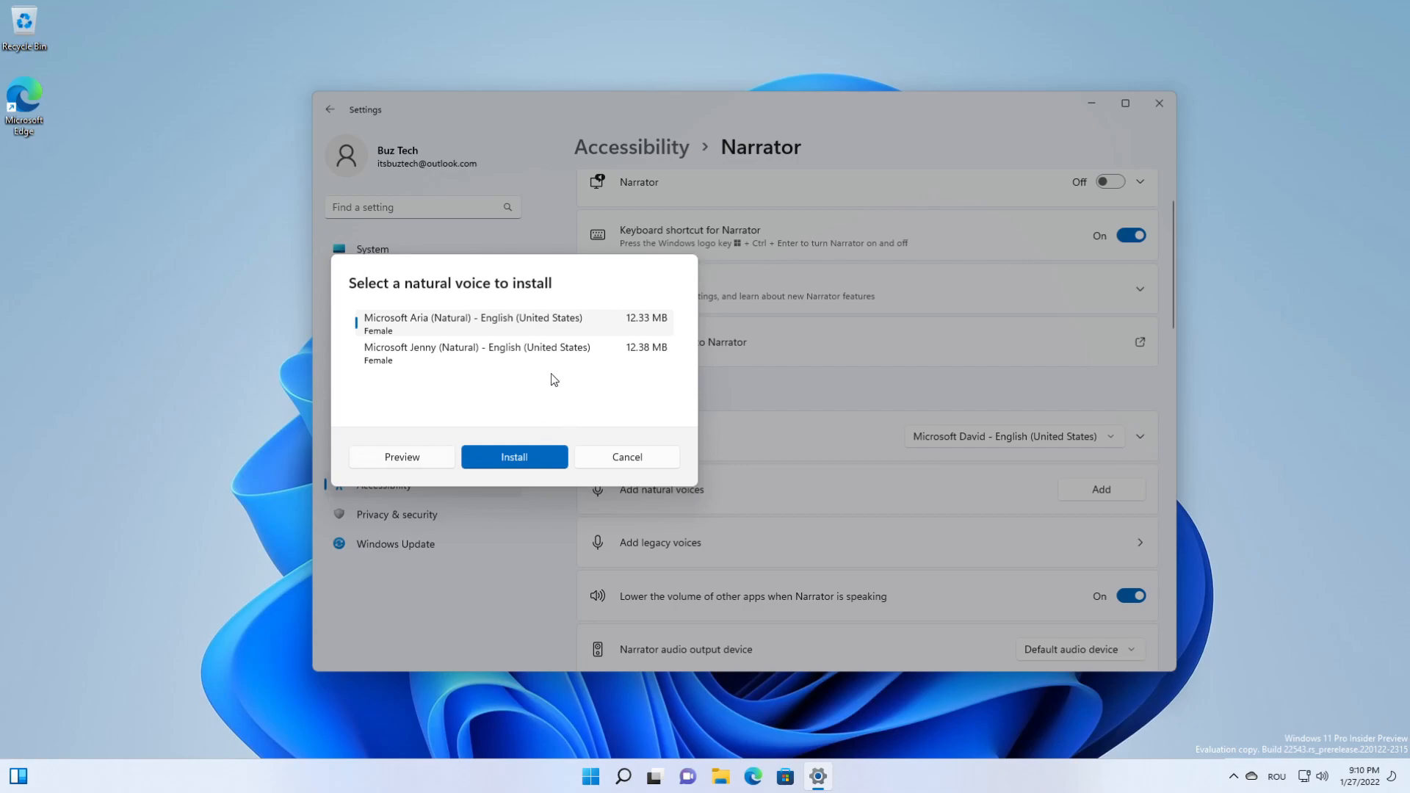
Select Microsoft Jenny in the voice picker, then cancel without installing it.
{"action": "left_click", "coordinate": [477, 355]}
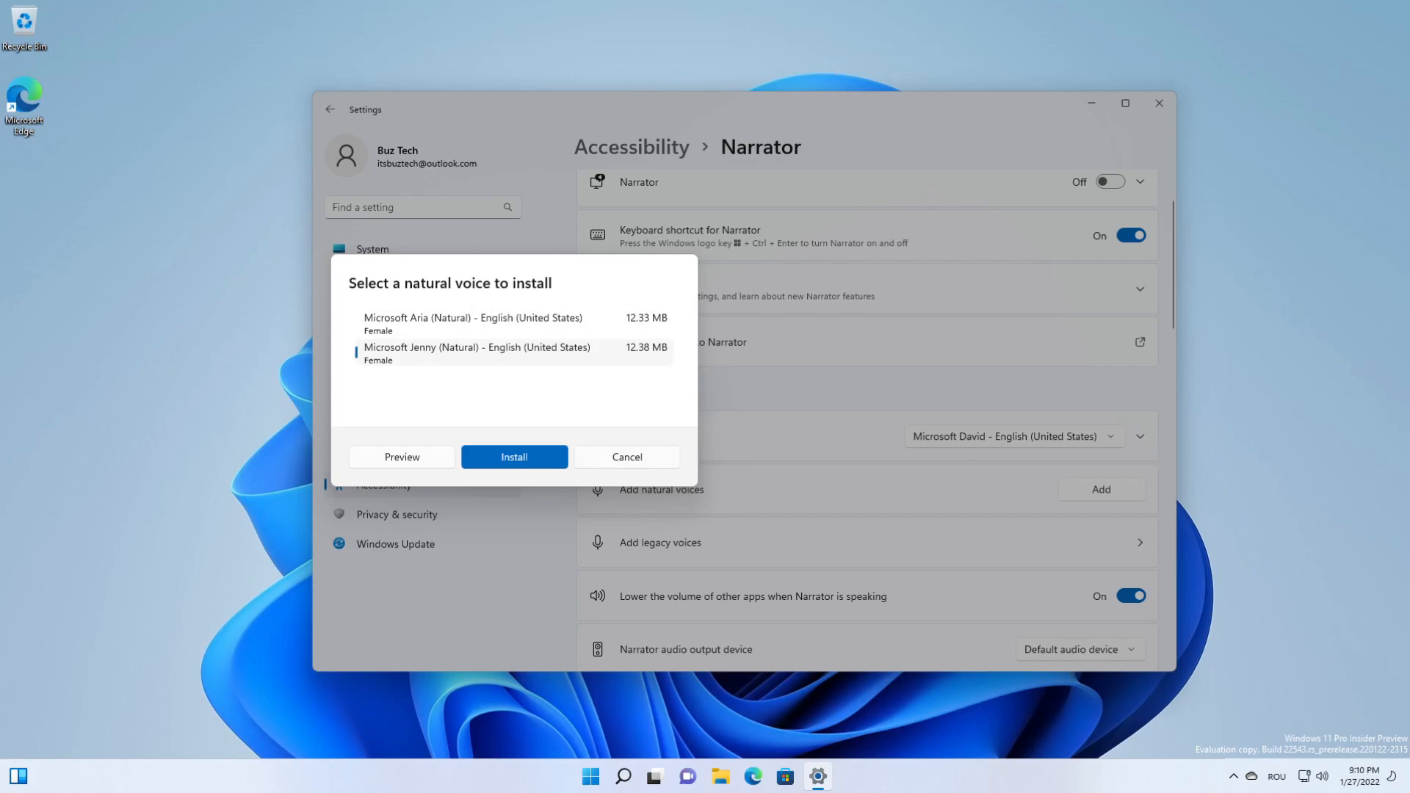
{"action": "mouse_move", "coordinate": [1062, 320]}
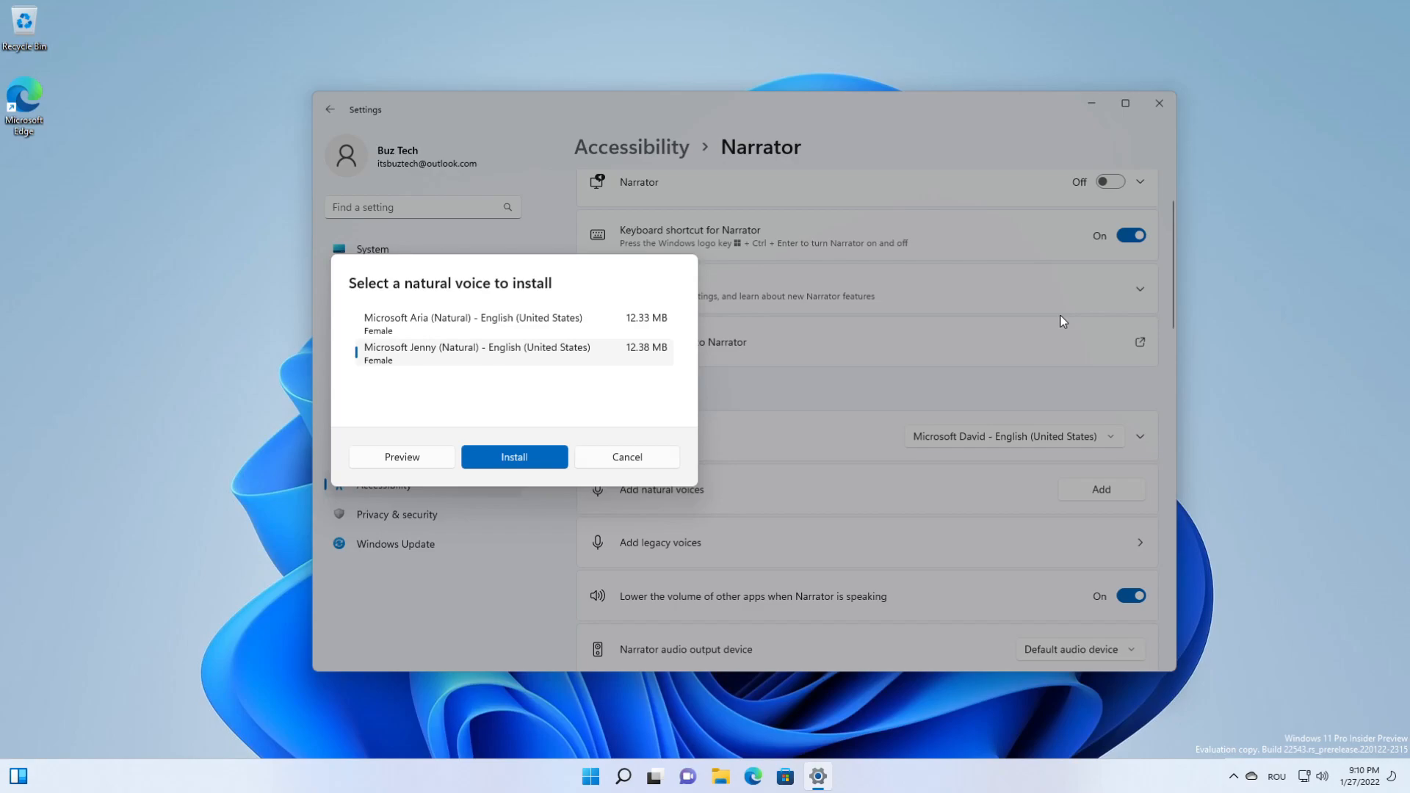
{"action": "left_click", "coordinate": [626, 457]}
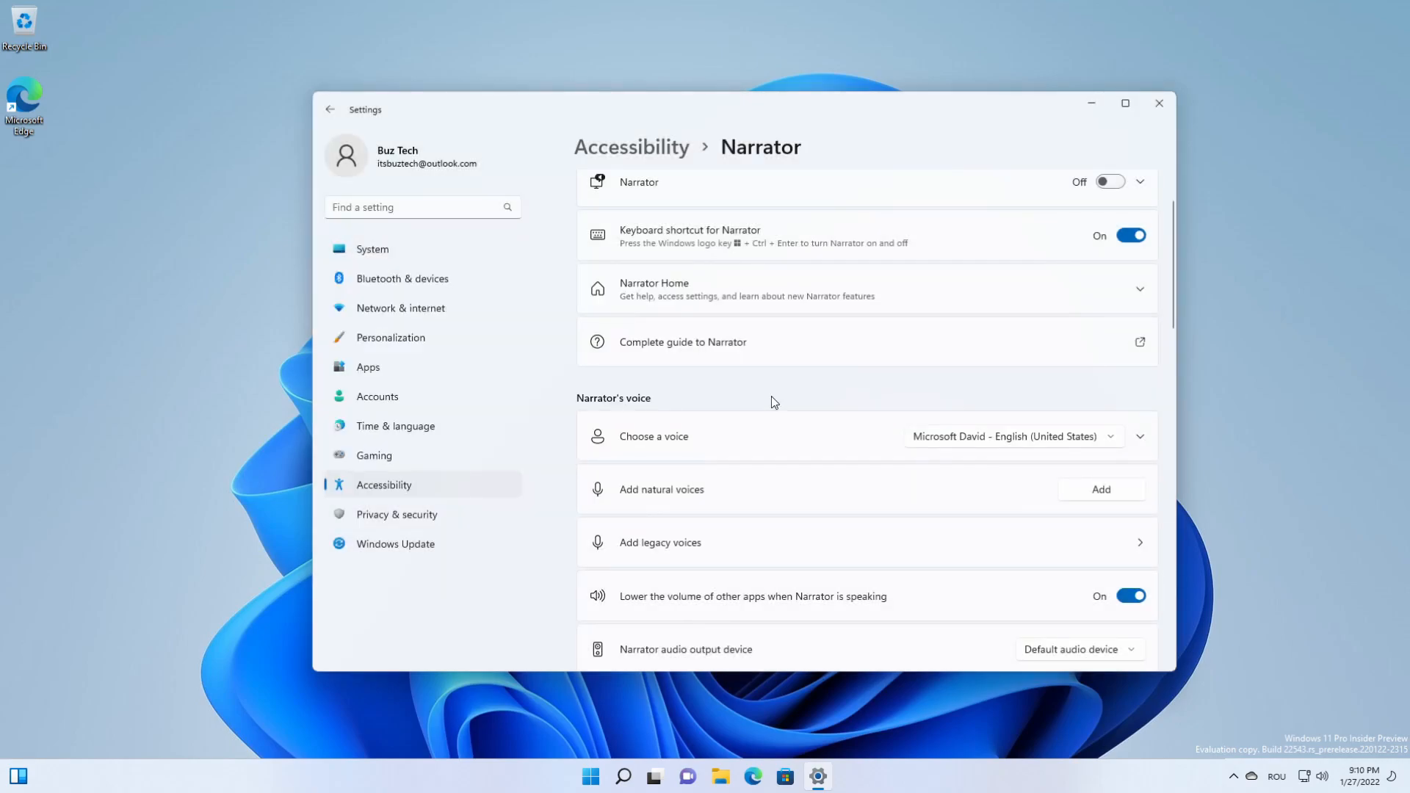
{"action": "mouse_move", "coordinate": [789, 408]}
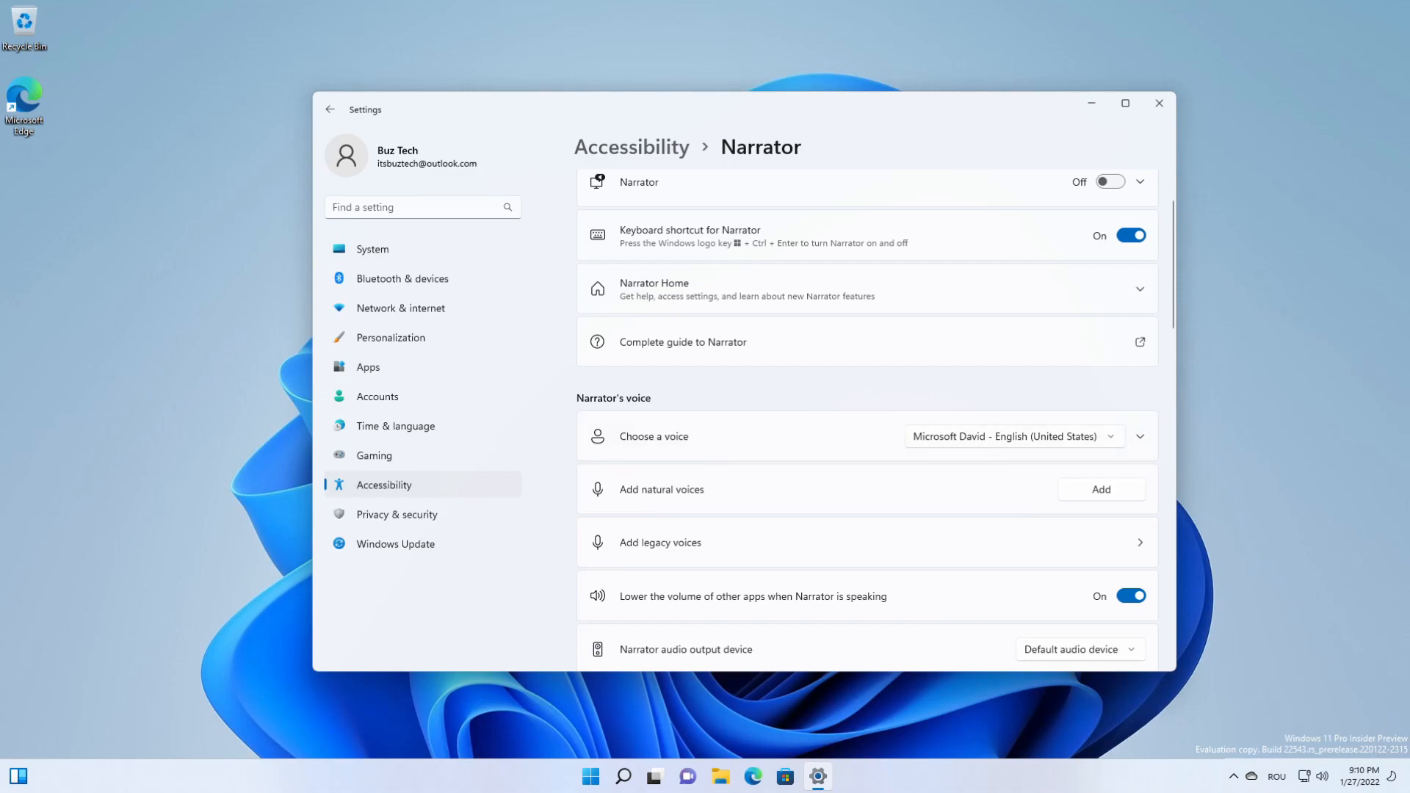
Close the Settings window to return to the desktop.
{"action": "left_click", "coordinate": [1158, 103]}
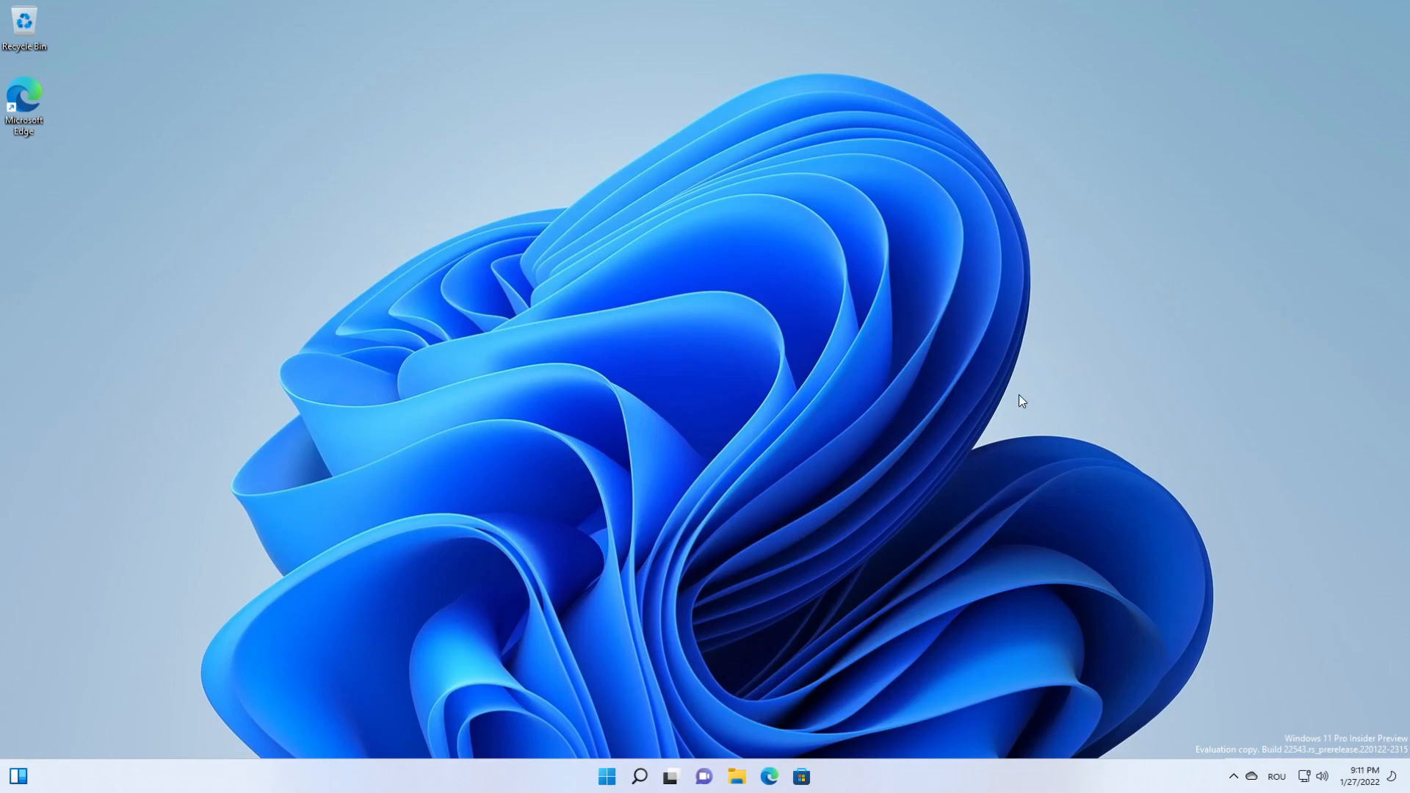
{"action": "mouse_move", "coordinate": [1025, 401]}
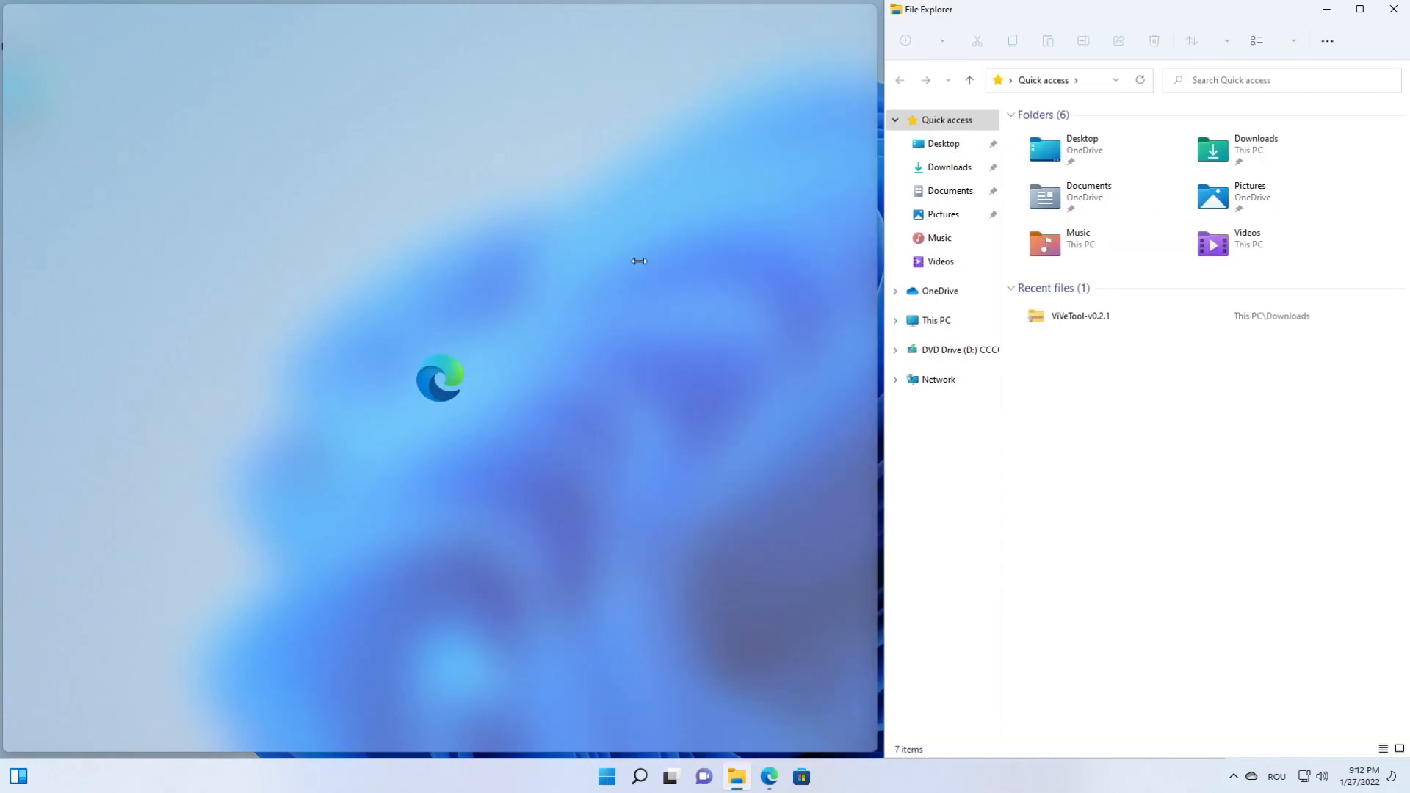
Drag the divider to resize the snapped Edge and File Explorer windows.
{"action": "left_click", "coordinate": [1393, 9]}
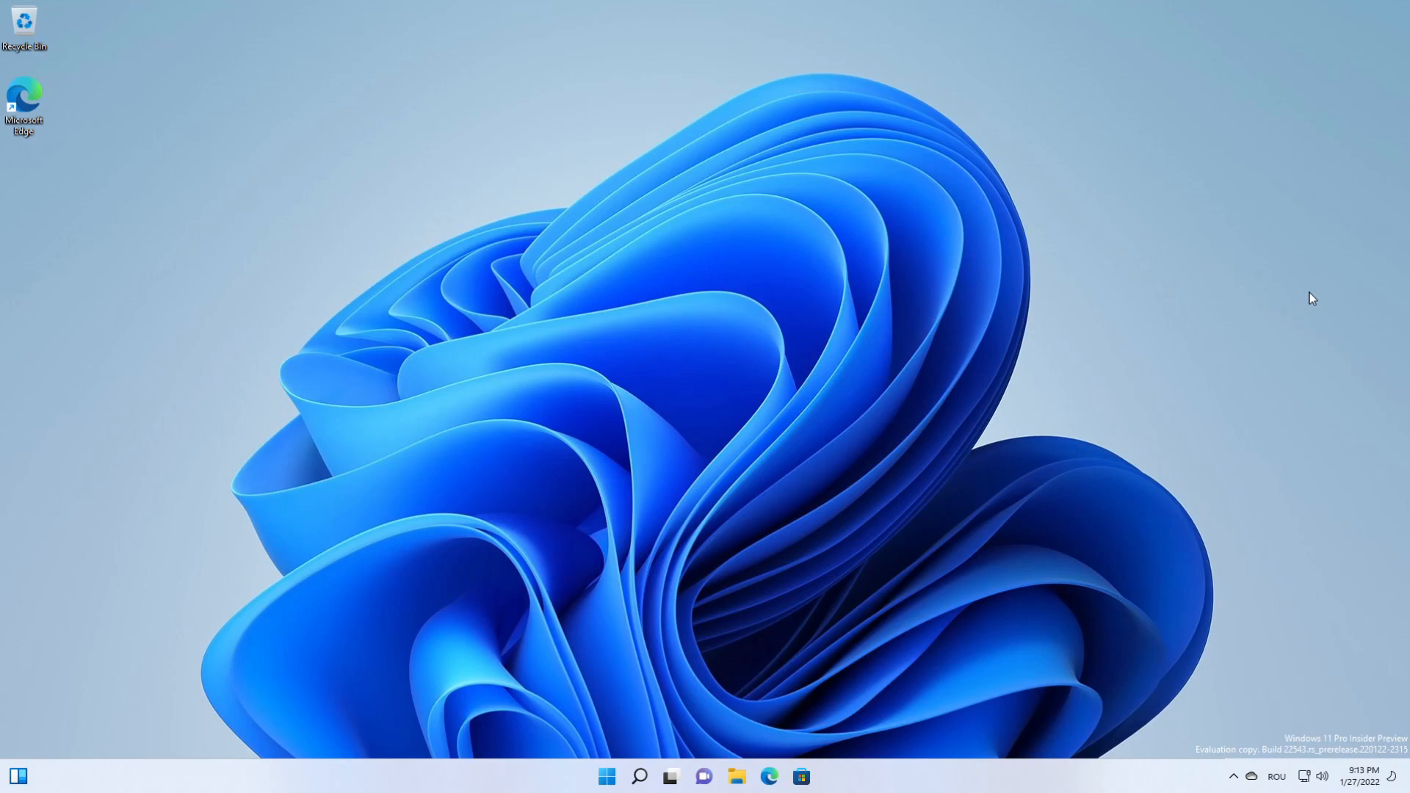
{"action": "mouse_move", "coordinate": [775, 370]}
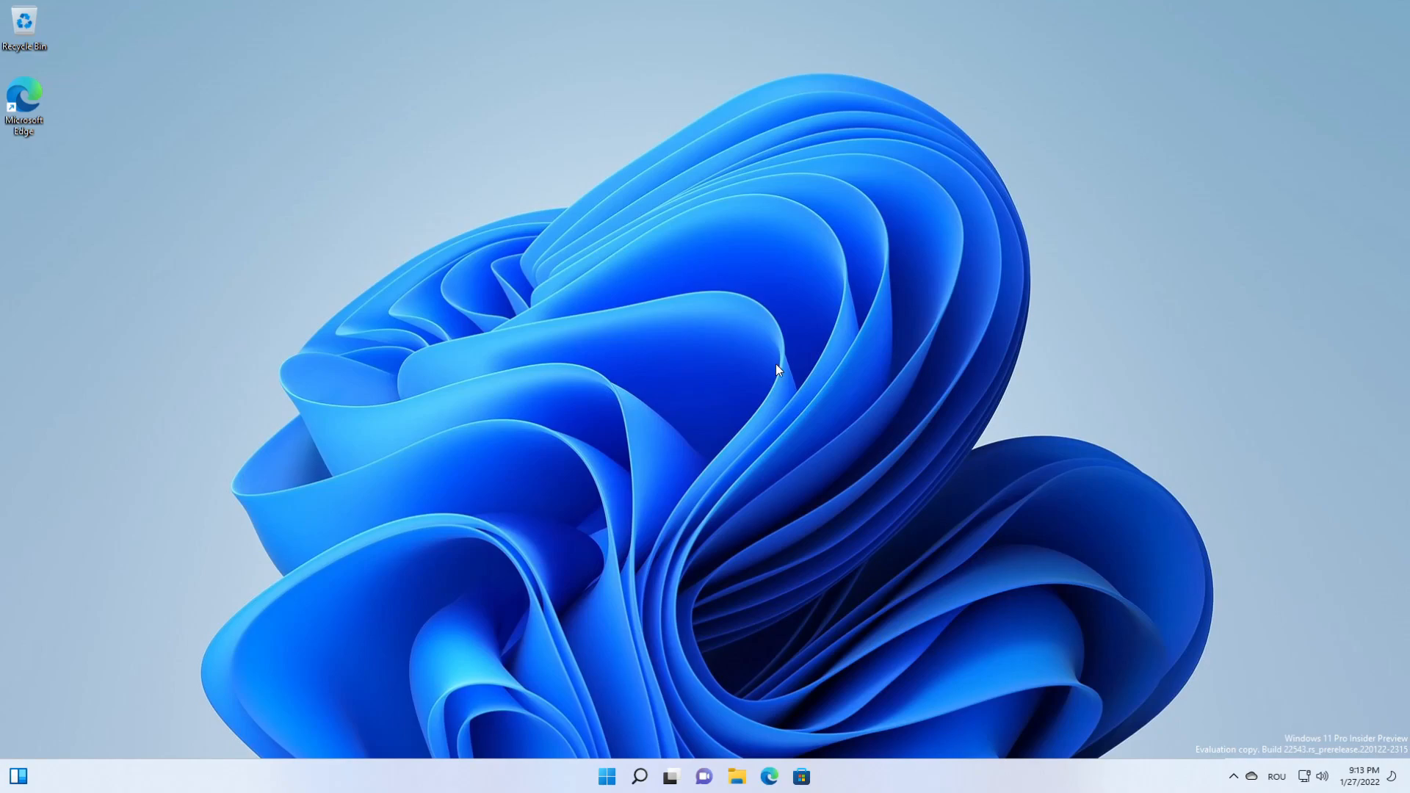
{"action": "mouse_move", "coordinate": [986, 365]}
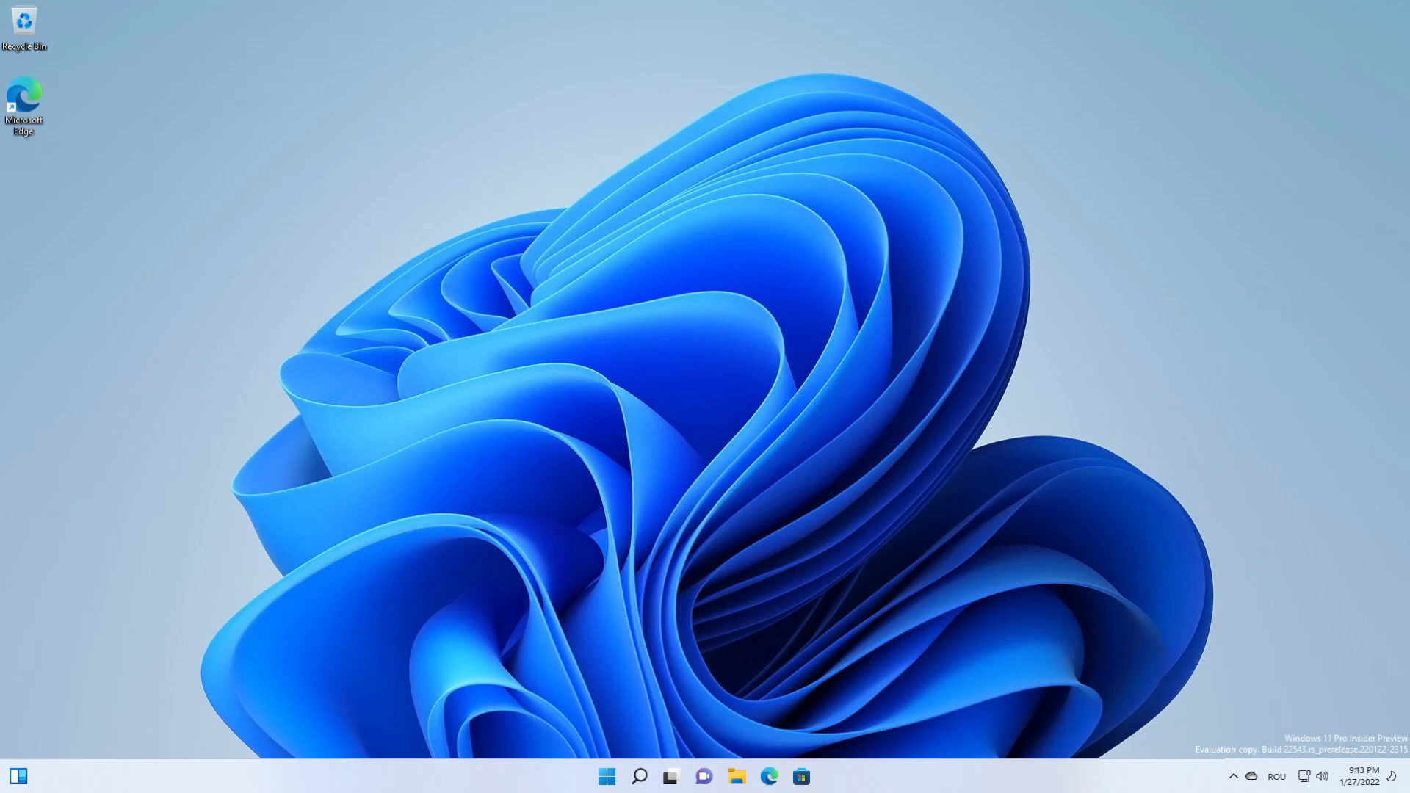
{"action": "left_click", "coordinate": [817, 776]}
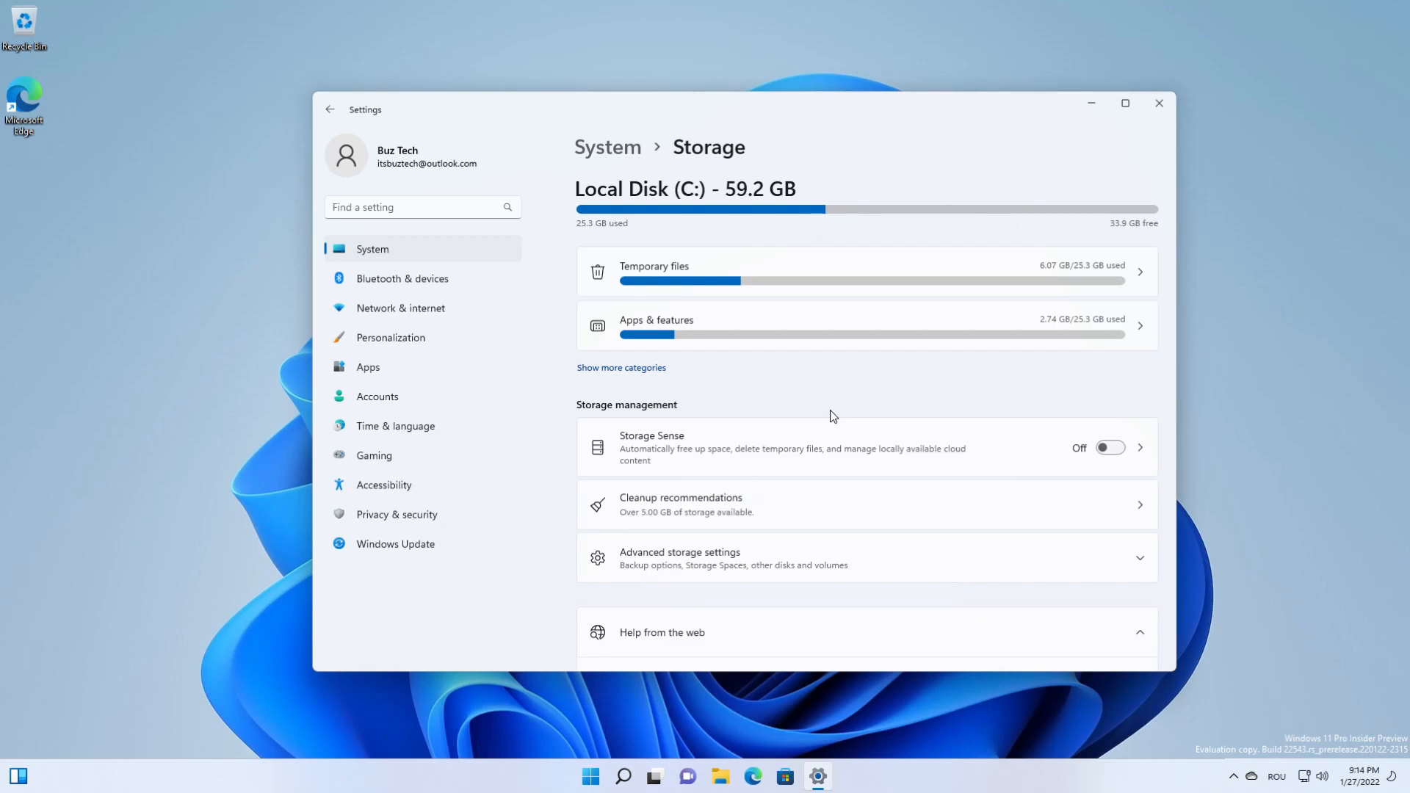
{"action": "mouse_move", "coordinate": [1161, 103]}
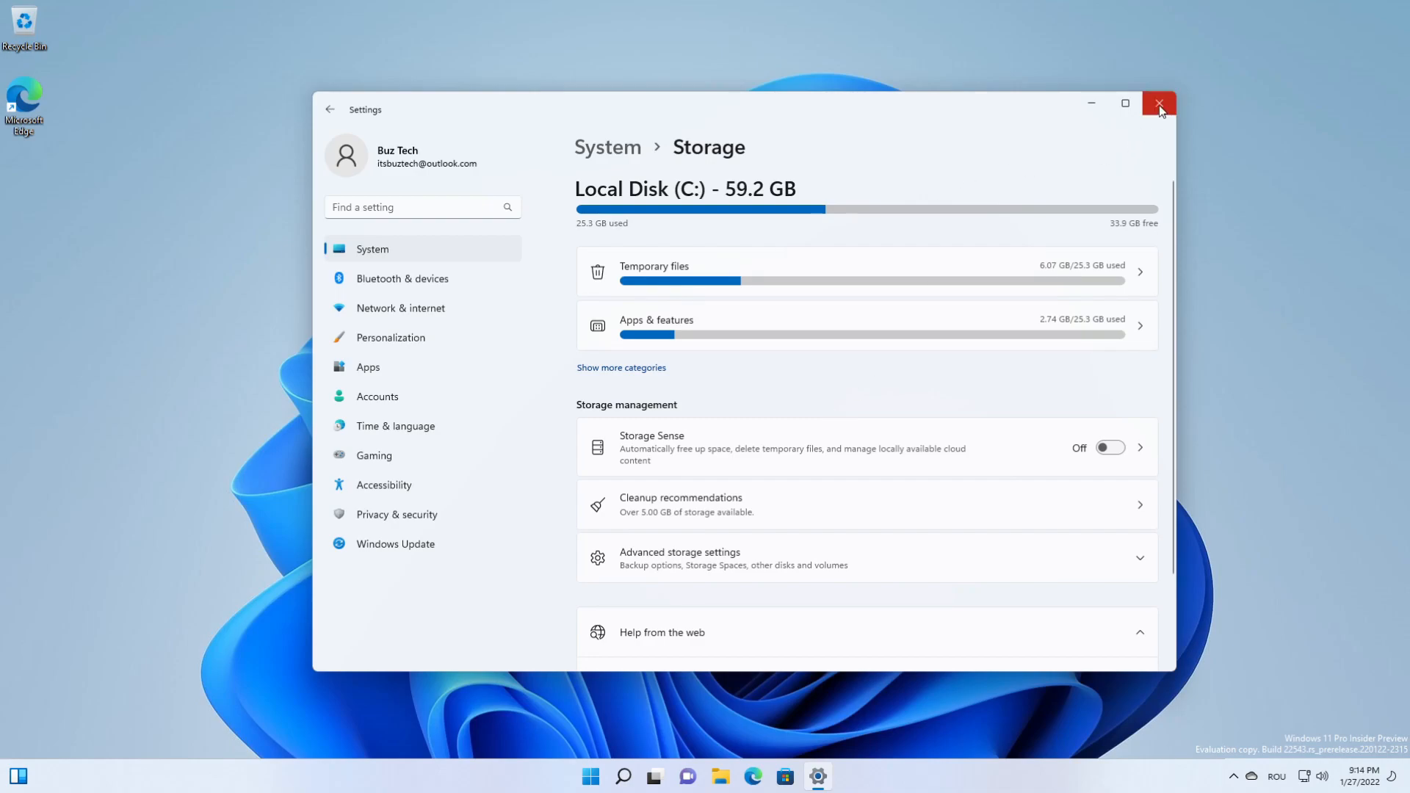
Close the Storage settings window to return to the desktop.
{"action": "left_click", "coordinate": [1161, 103]}
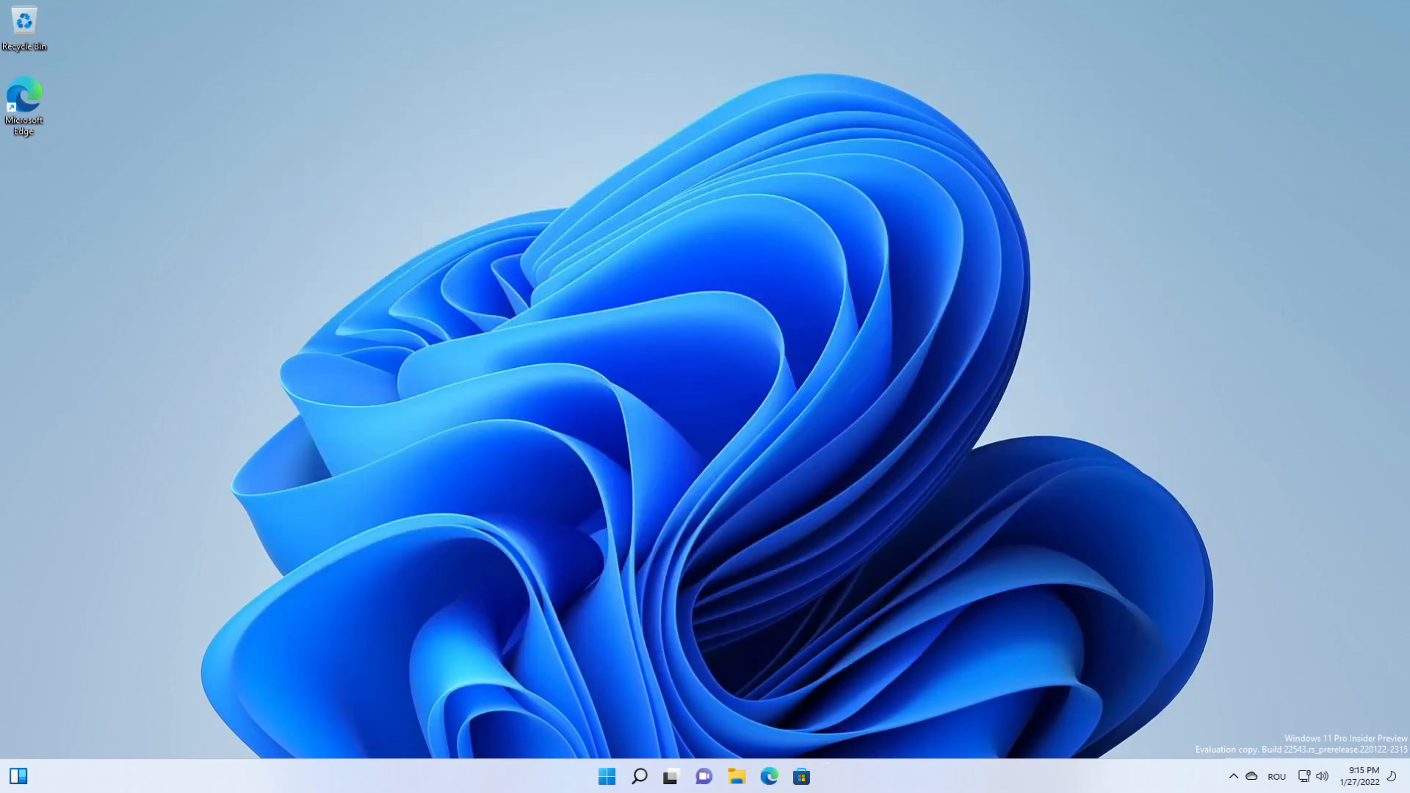
{"action": "mouse_move", "coordinate": [839, 458]}
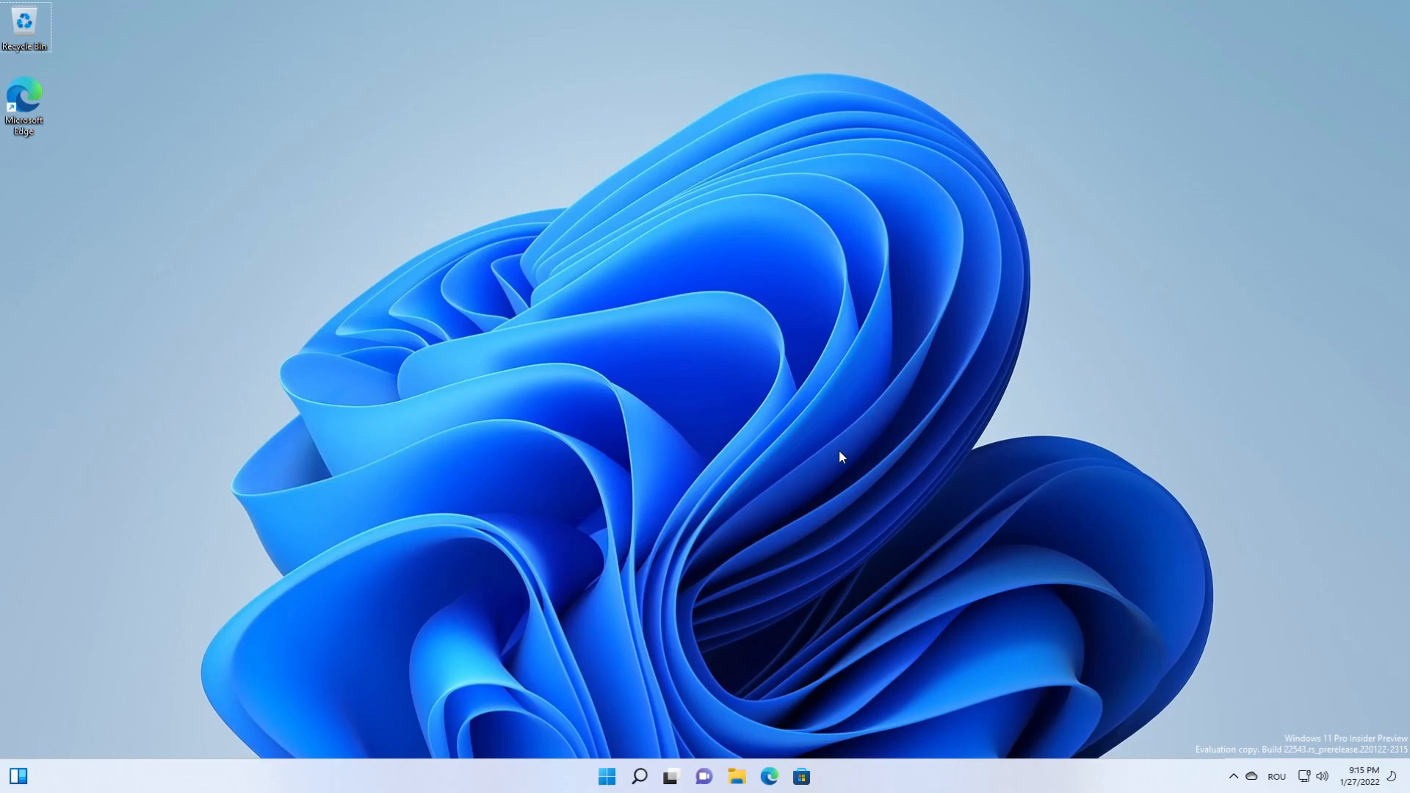
{"action": "mouse_move", "coordinate": [1023, 388]}
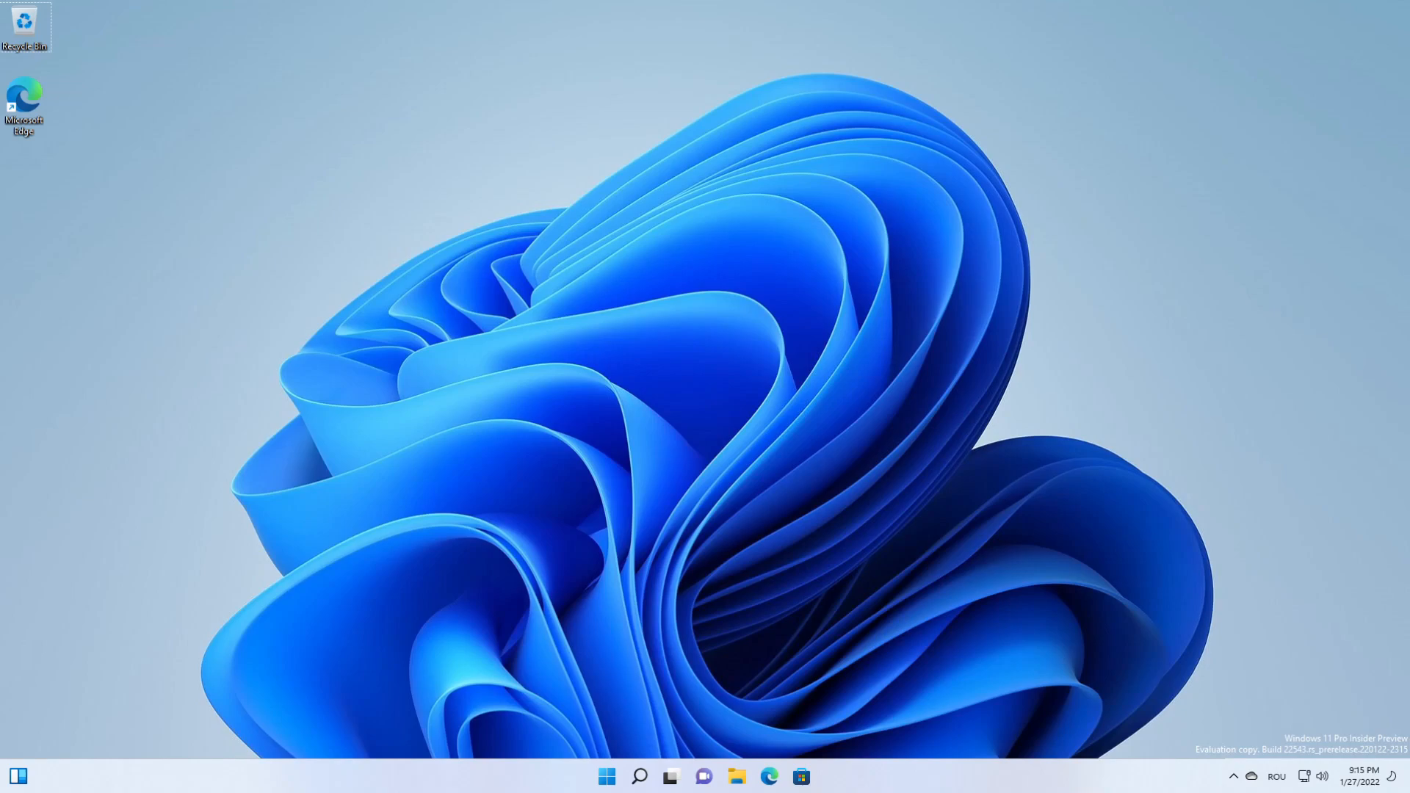
{"action": "mouse_move", "coordinate": [1013, 289]}
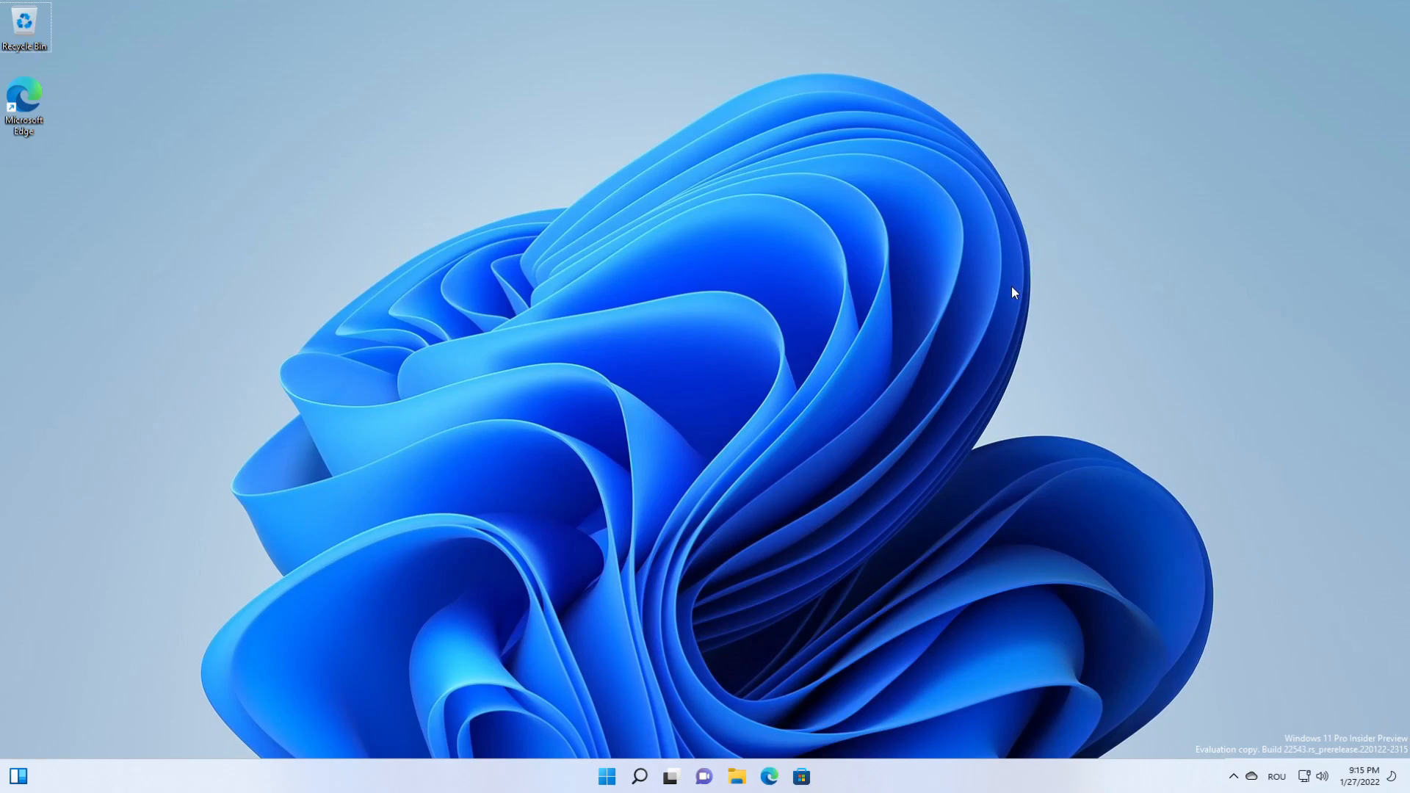
{"action": "mouse_move", "coordinate": [1185, 282]}
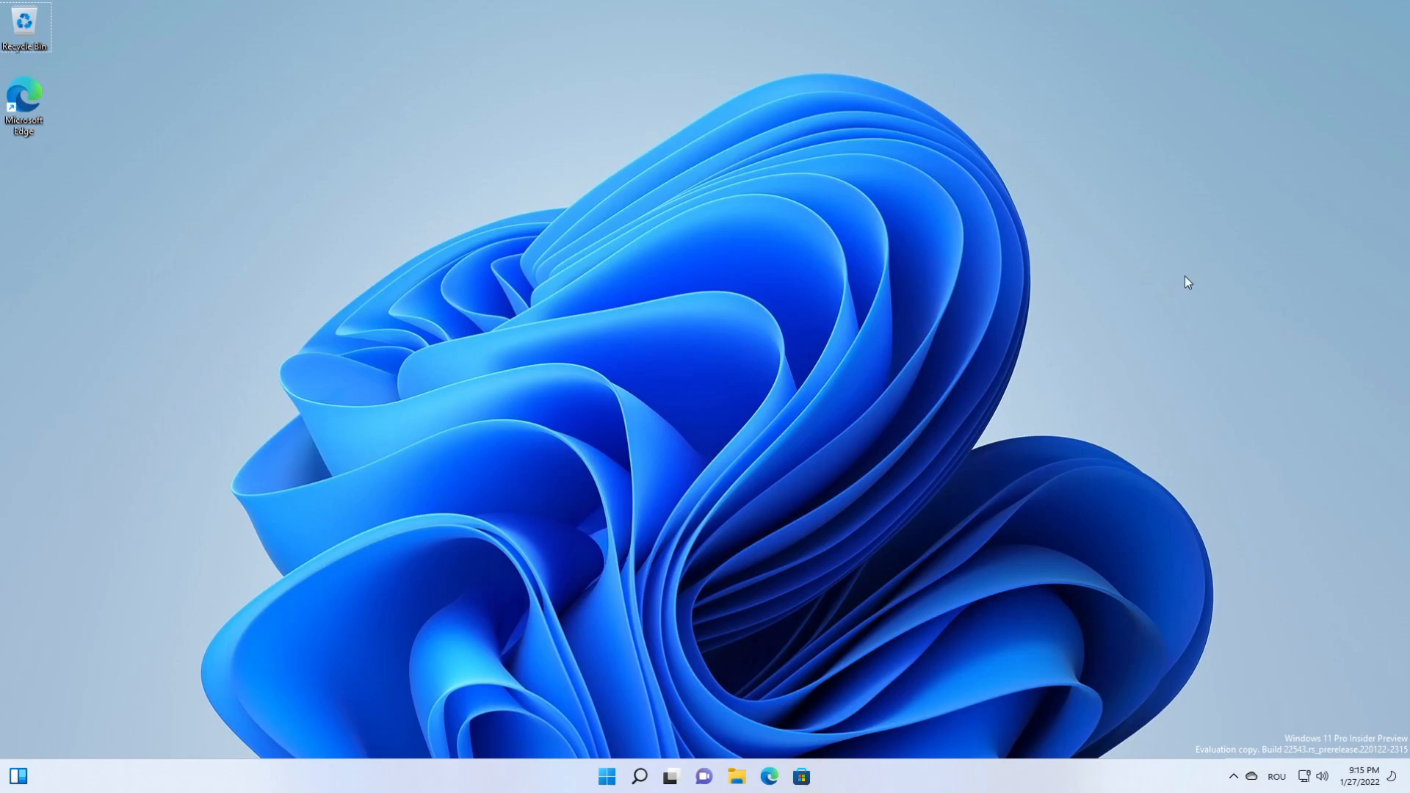